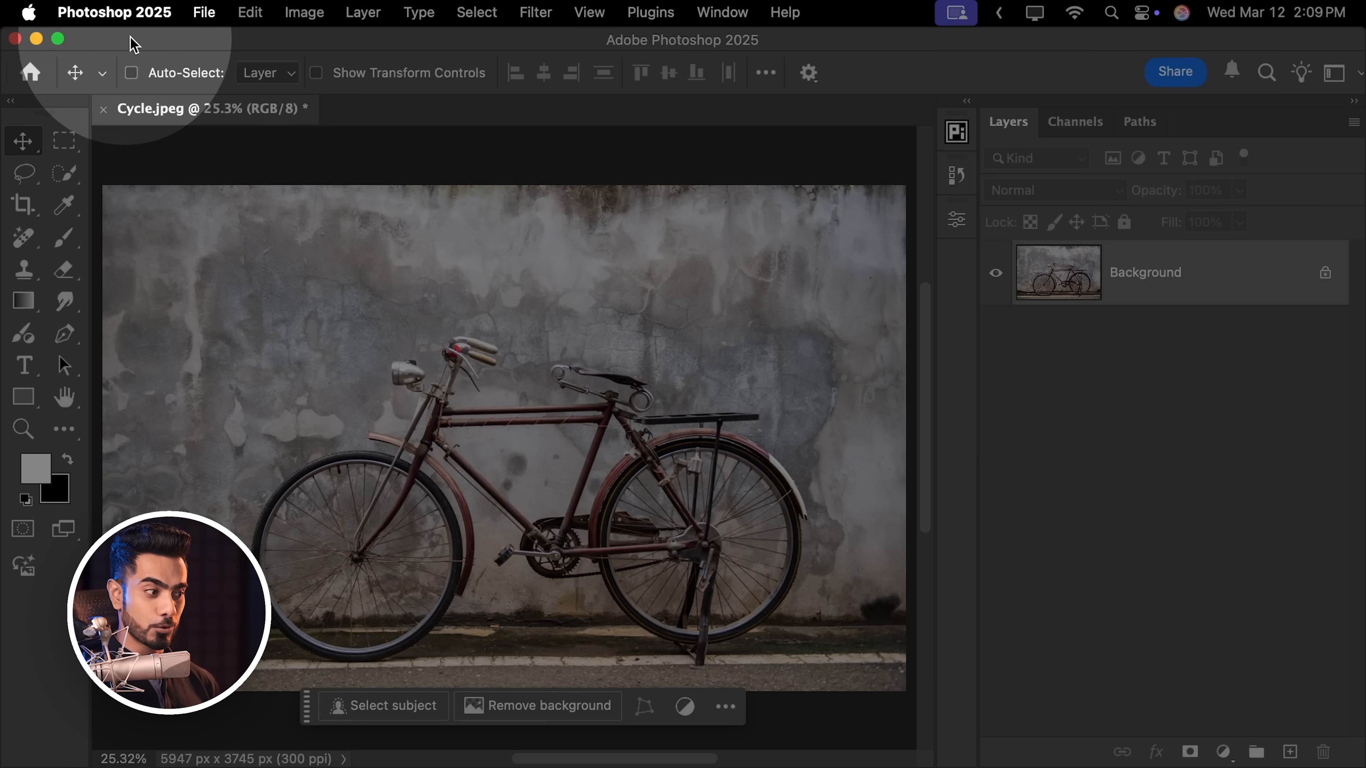
Remove the weathered-wall background so the bicycle in Cycle.jpeg sits on transparency.
click(549, 706)
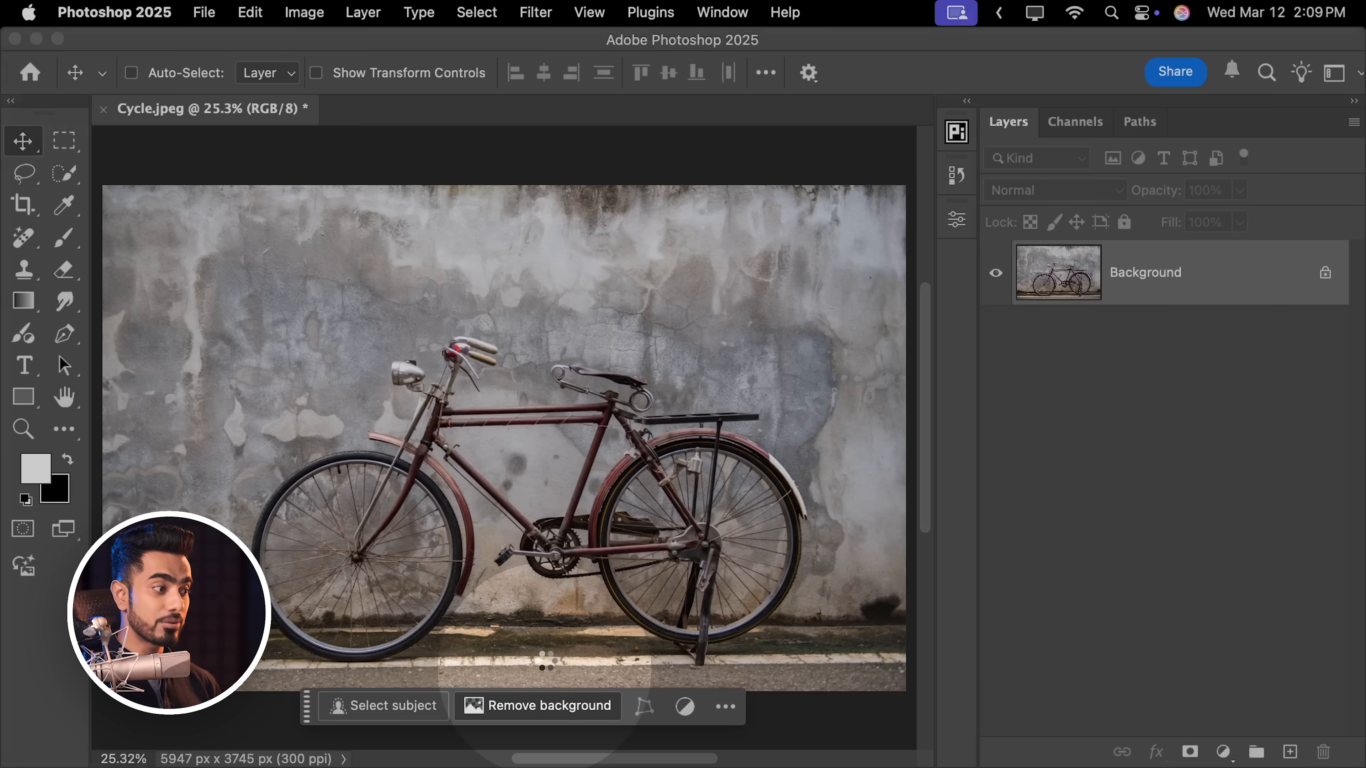
click(548, 706)
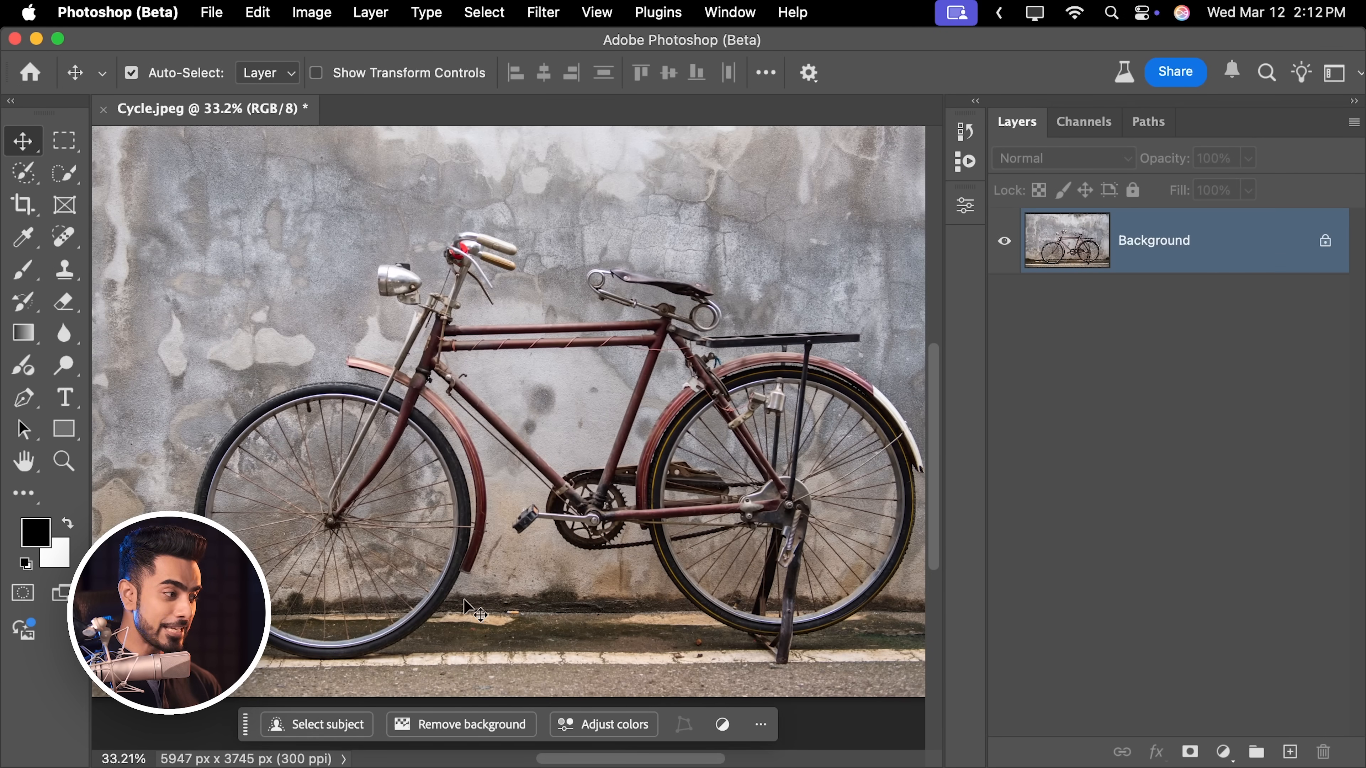
Remove the wall behind the bicycle in the Beta build and inspect the front wheel's cleared spokes.
click(470, 724)
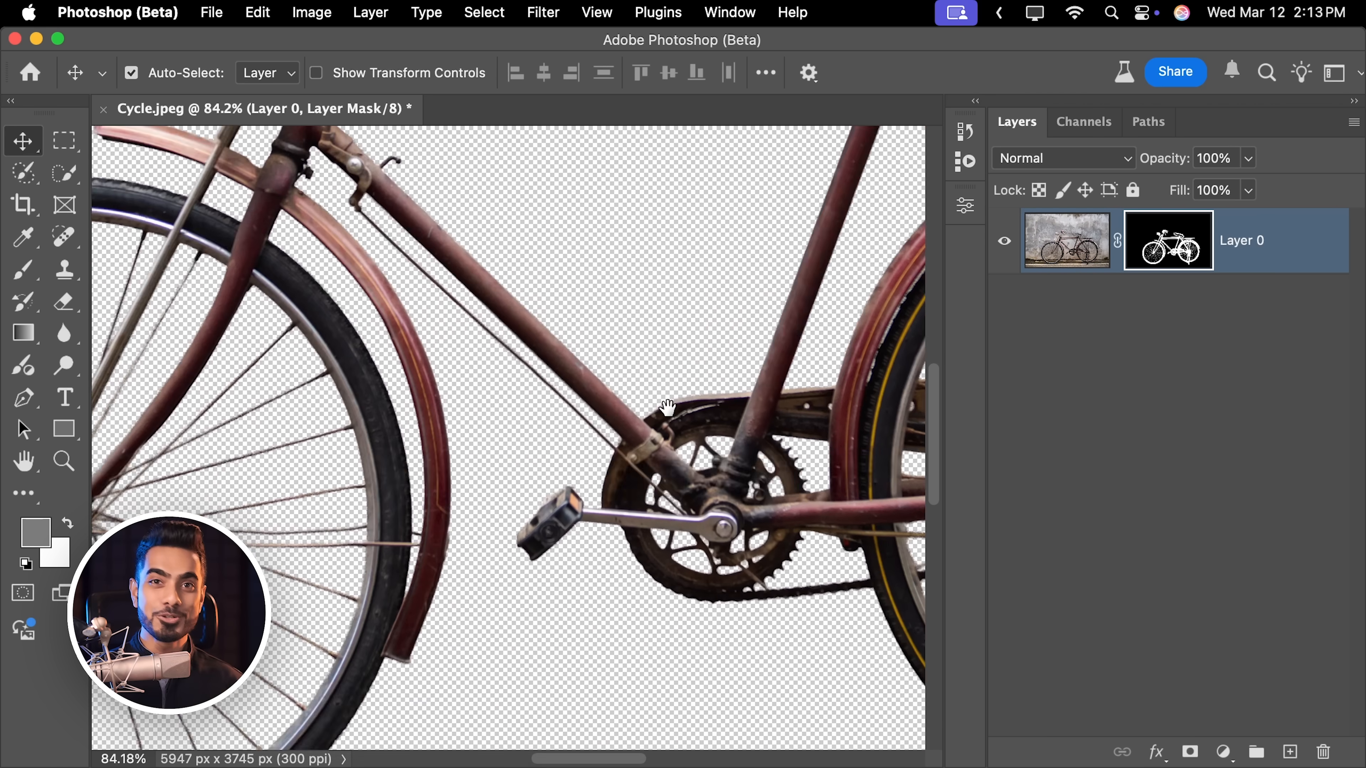
drag(669, 407, 684, 470)
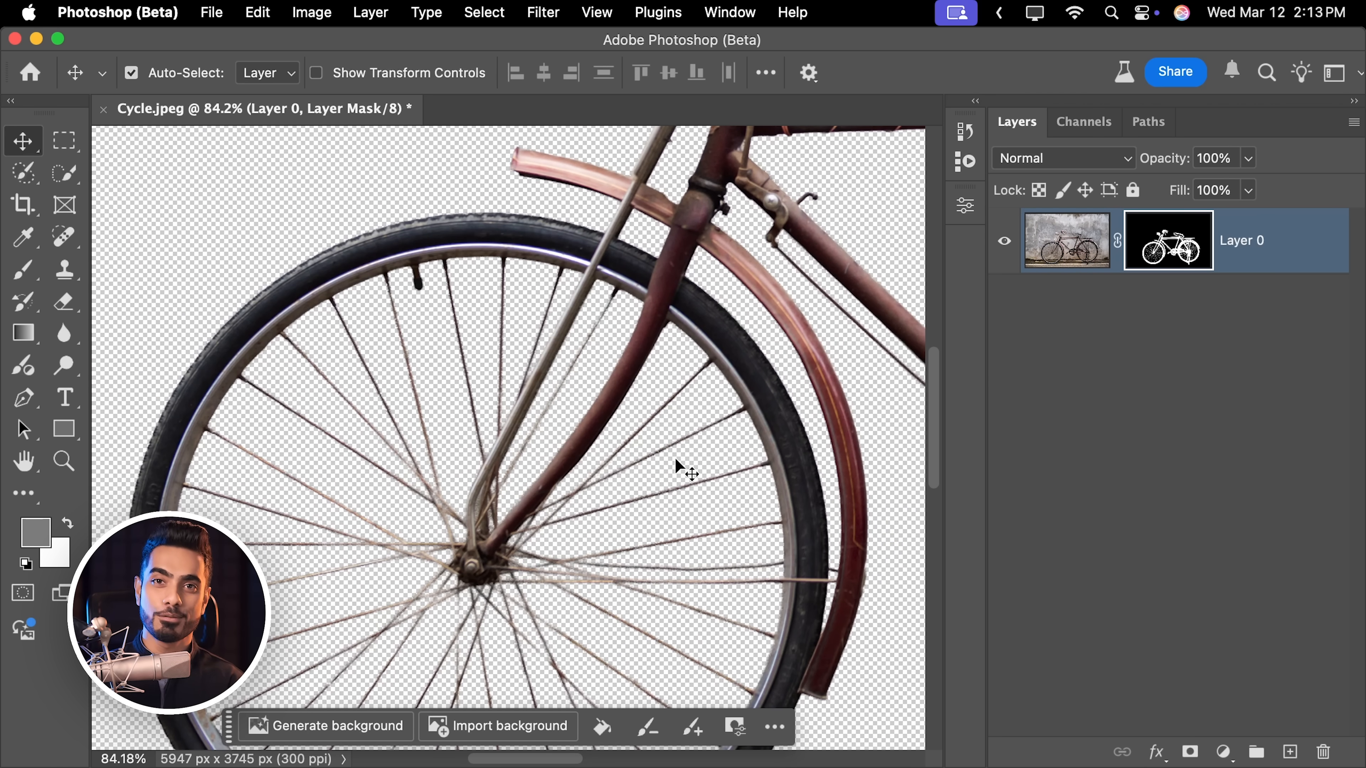
mouse_move(1264, 675)
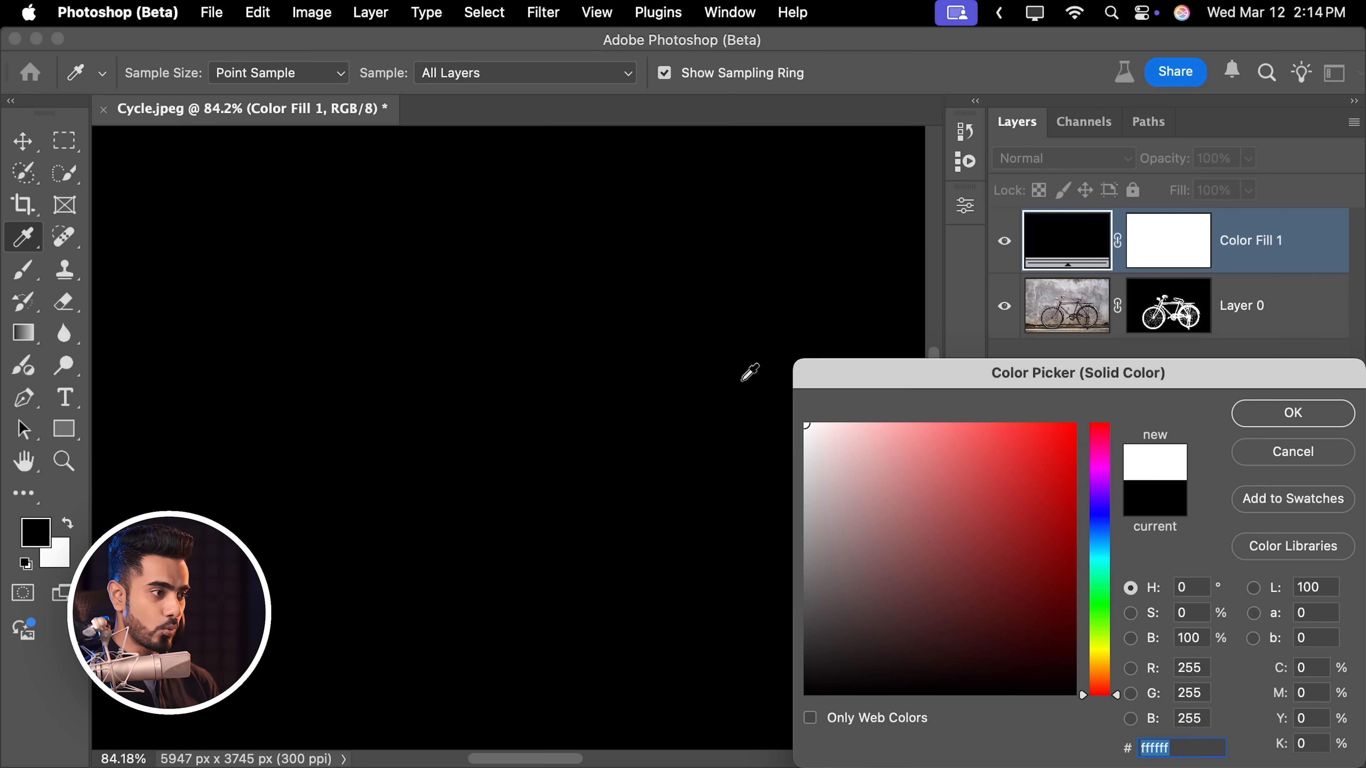
Pick a white backdrop colour for the Solid Color fill layer behind the bicycle.
click(1292, 412)
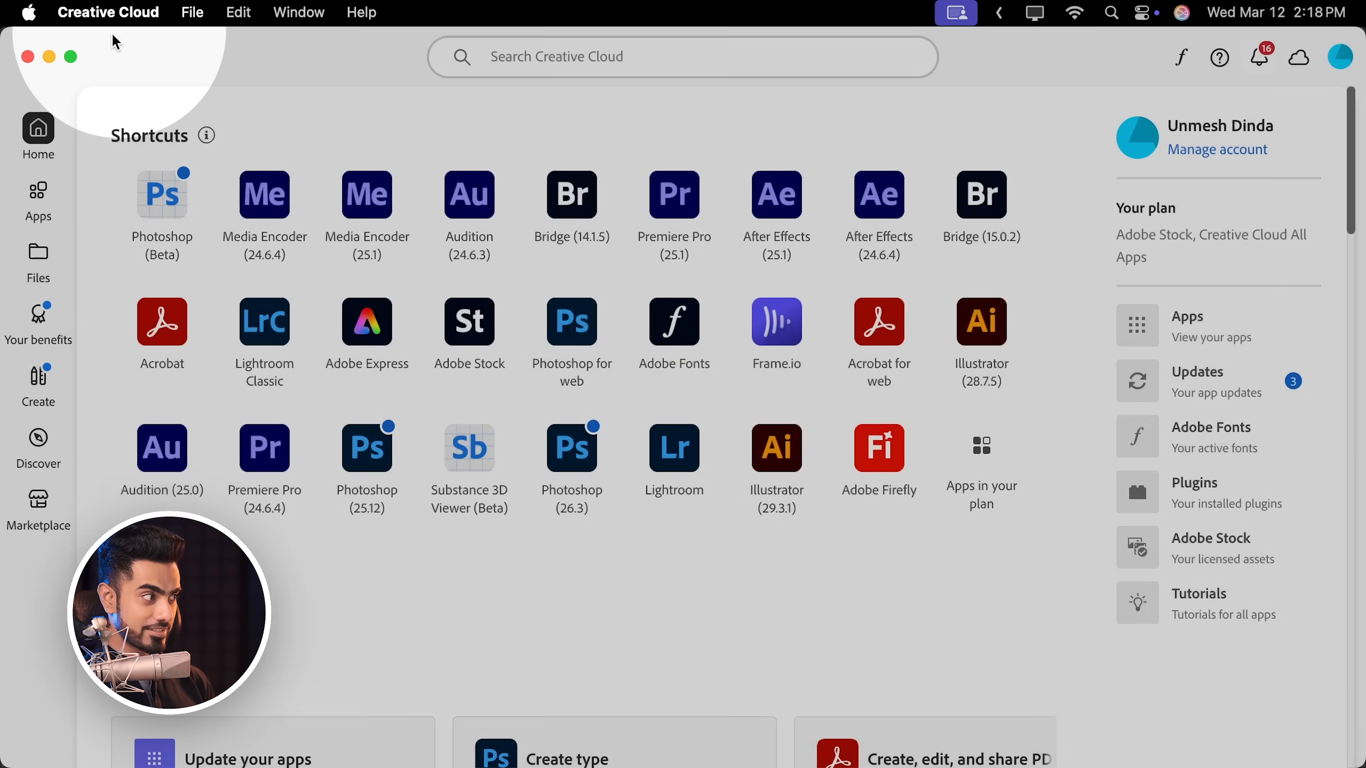
Show only the installable beta apps in the Creative Cloud Apps catalogue.
click(39, 201)
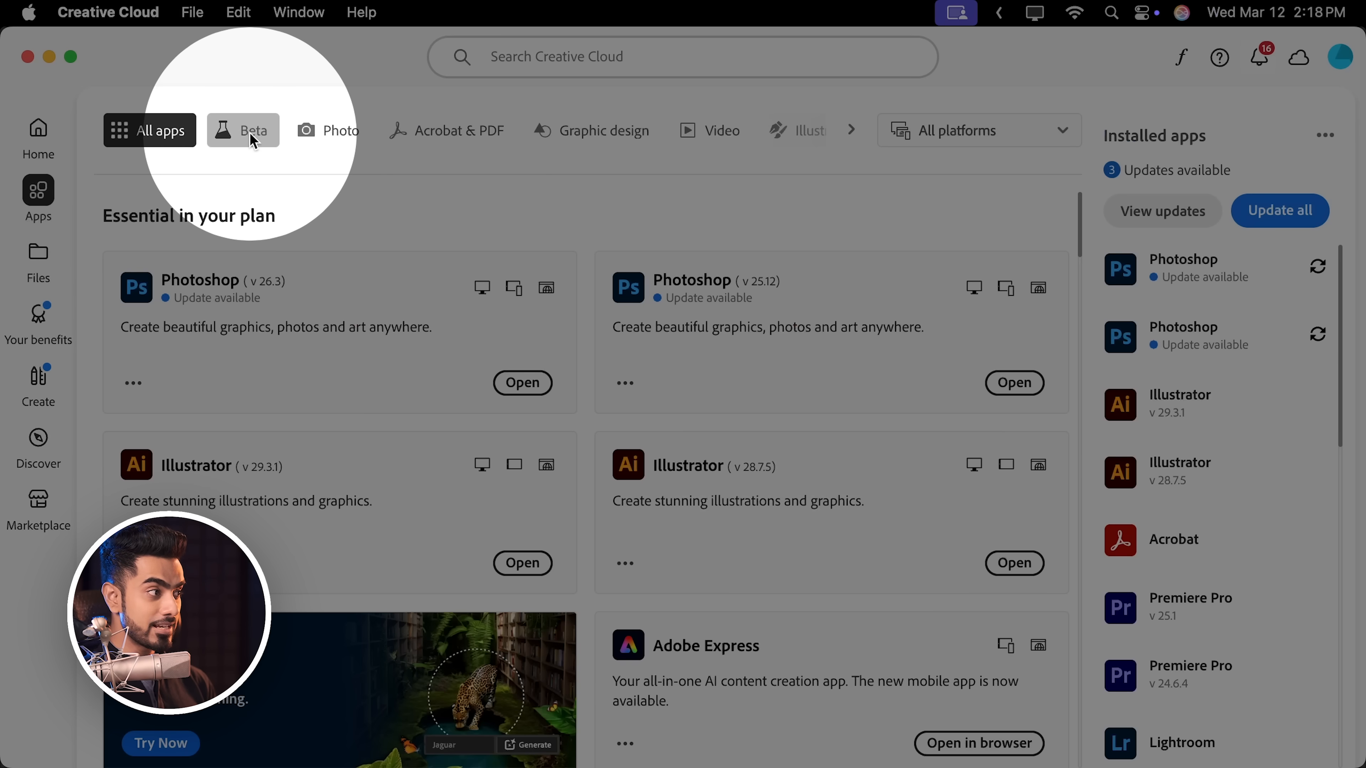
click(255, 129)
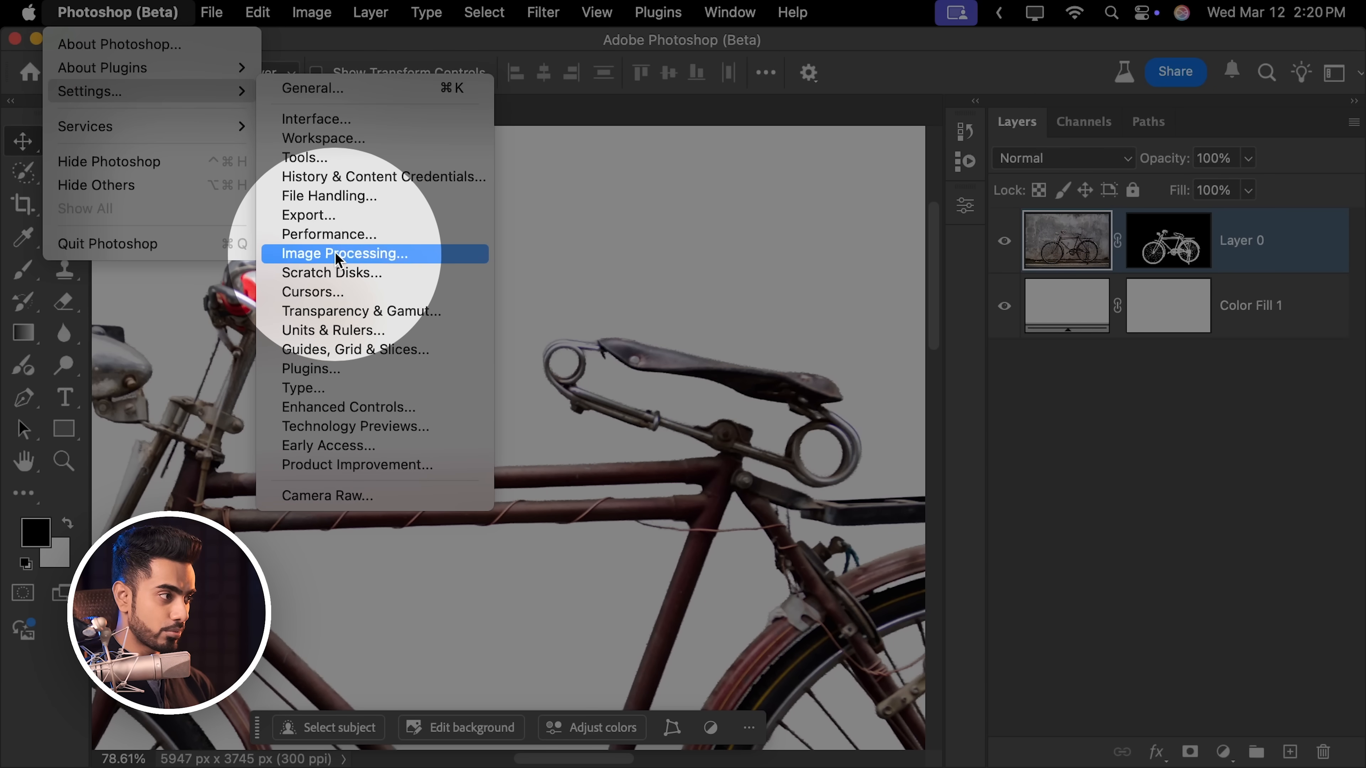
Set Select Subject and Remove Background to Cloud (Detailed results) in Image Processing settings.
click(342, 253)
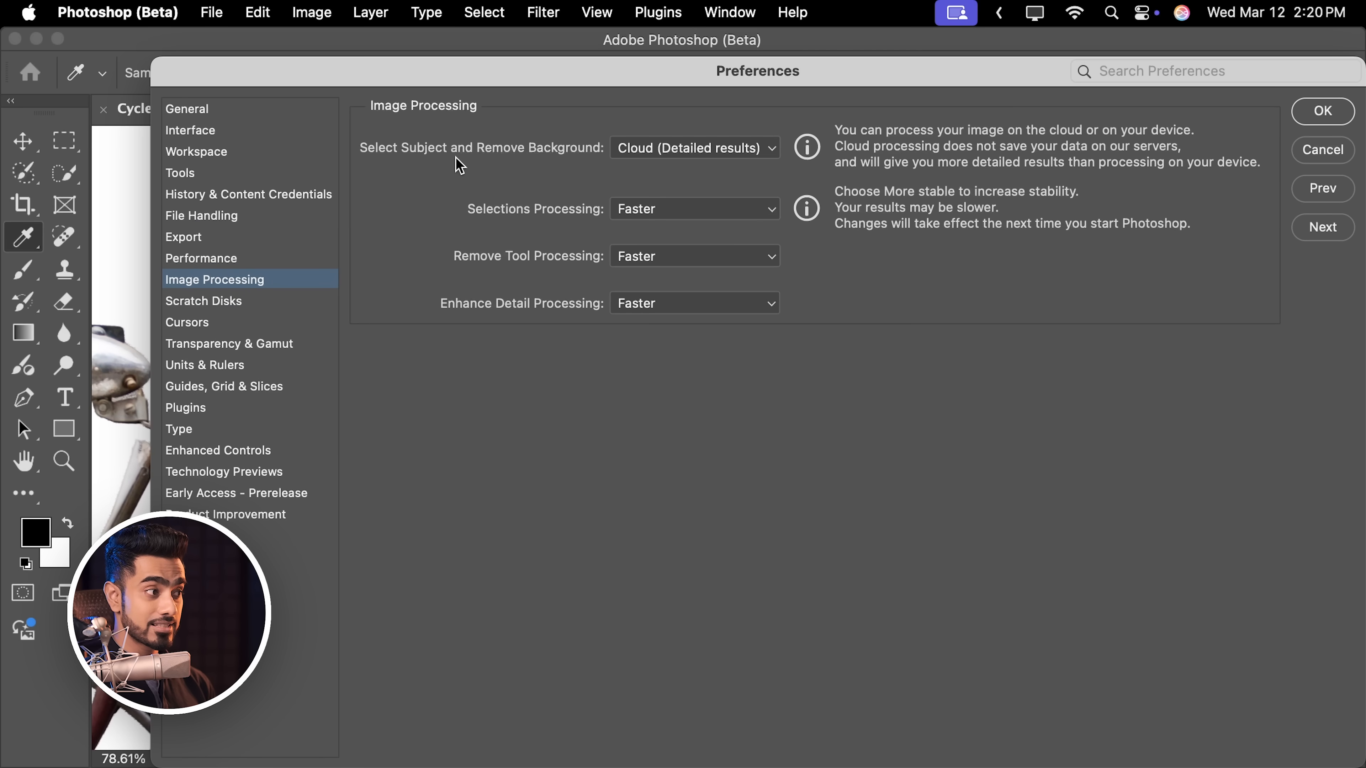
click(693, 147)
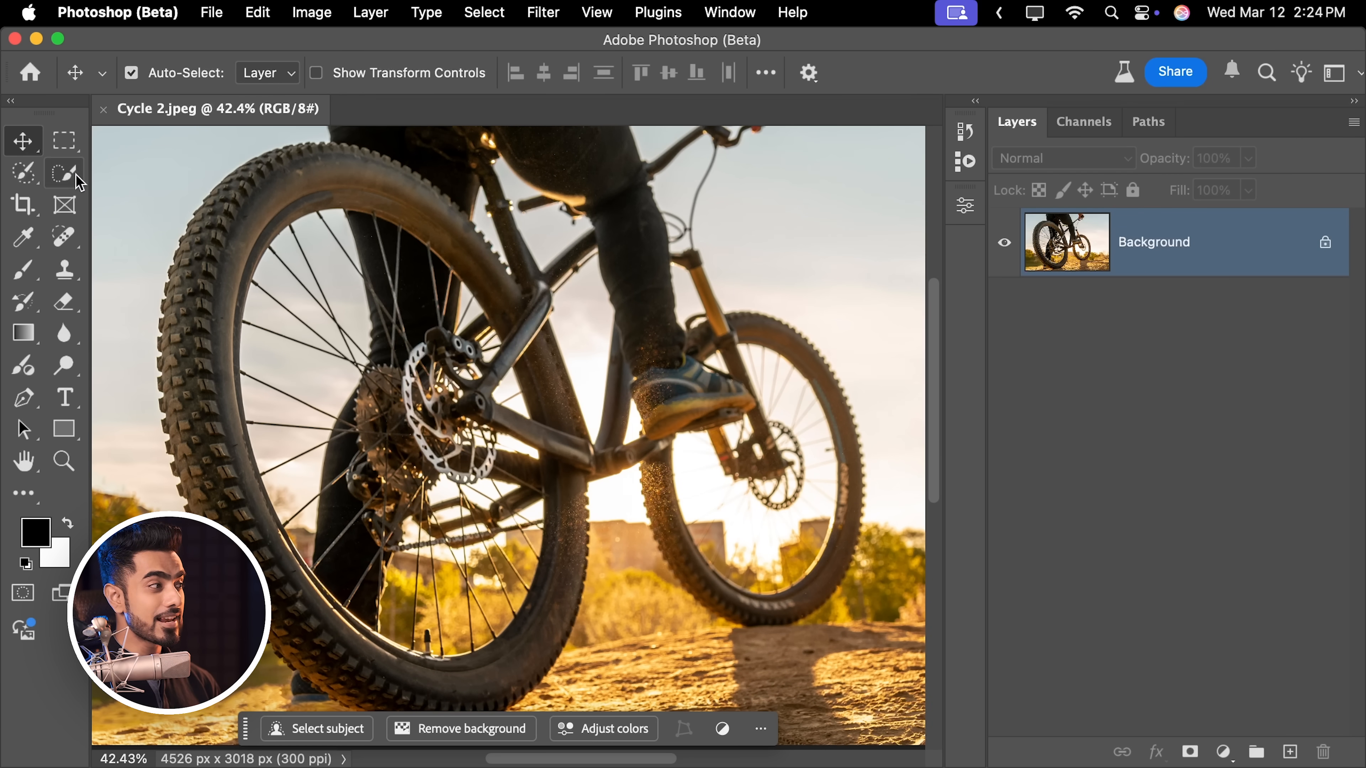
Select the rider and mountain bike with cloud Select Subject and turn it into a layer mask.
click(65, 171)
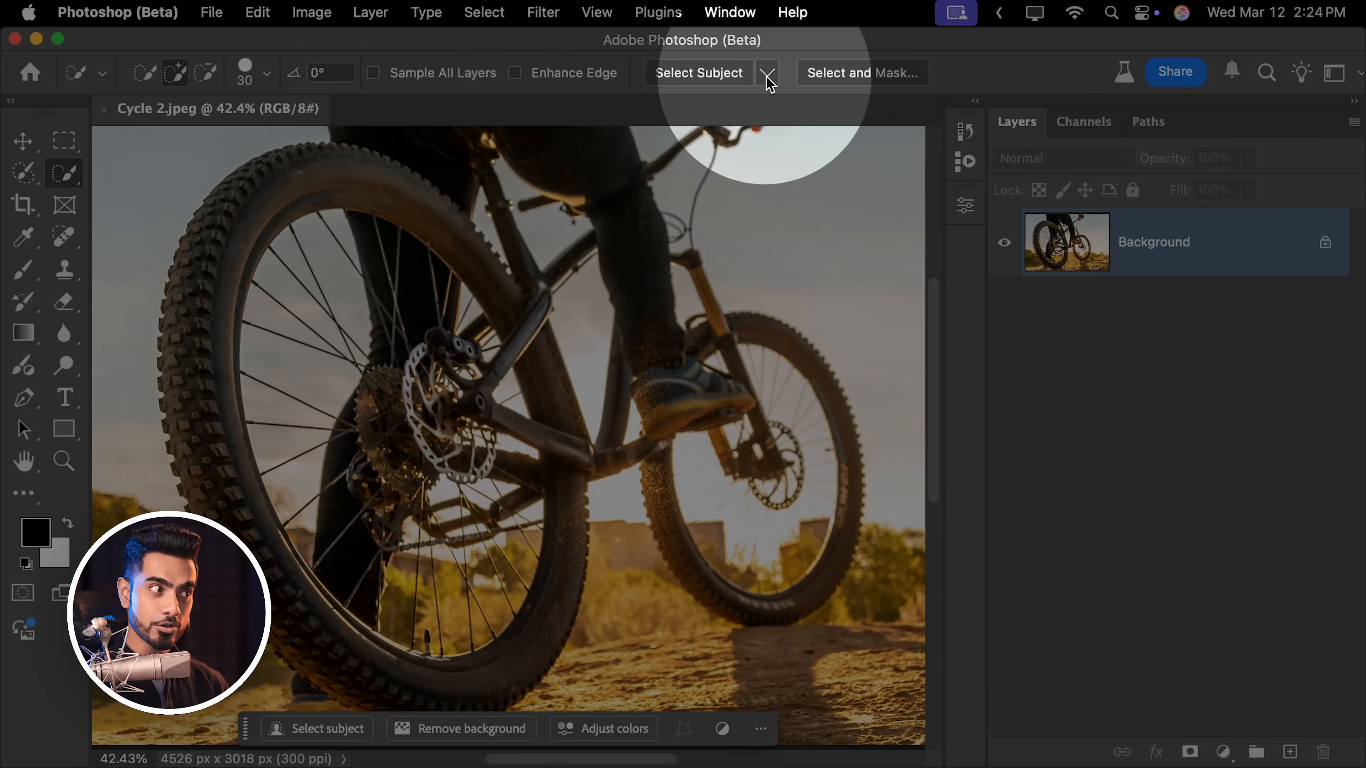
click(767, 73)
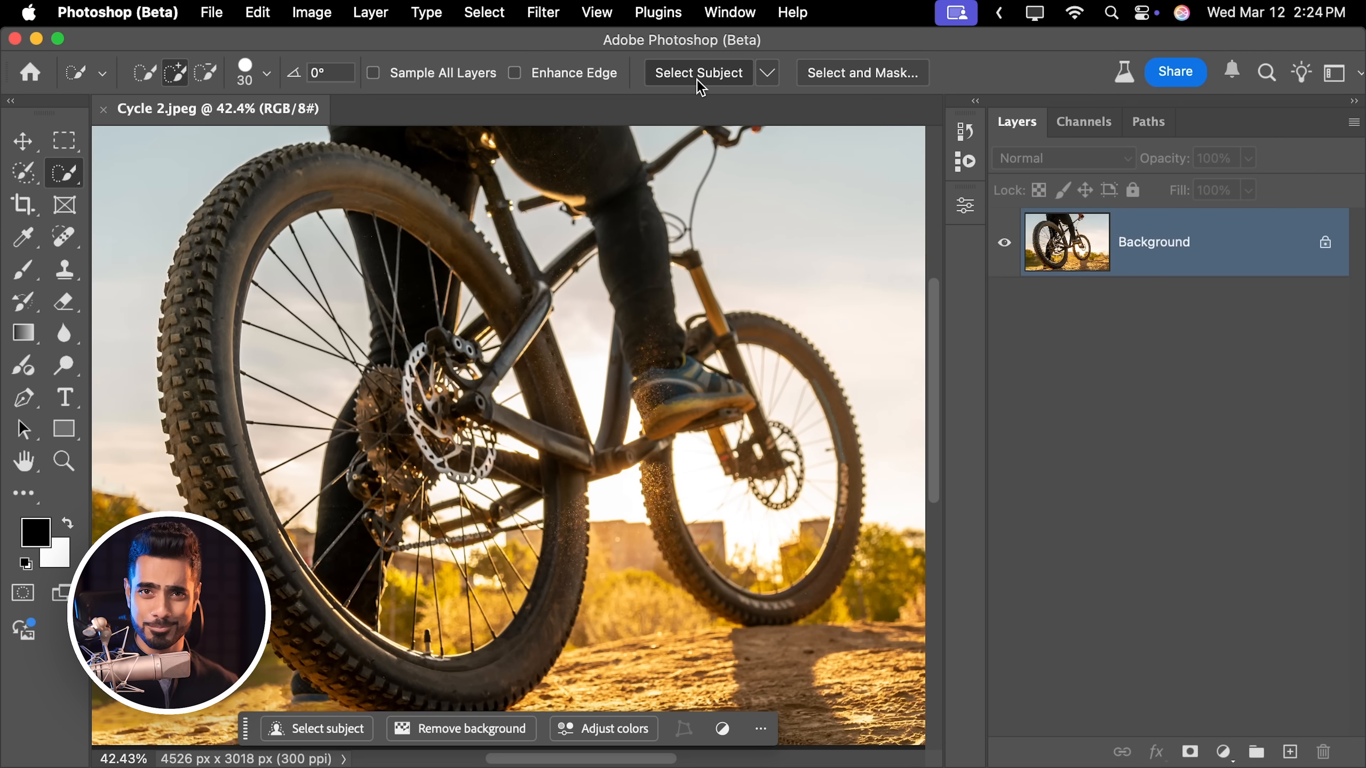
click(698, 72)
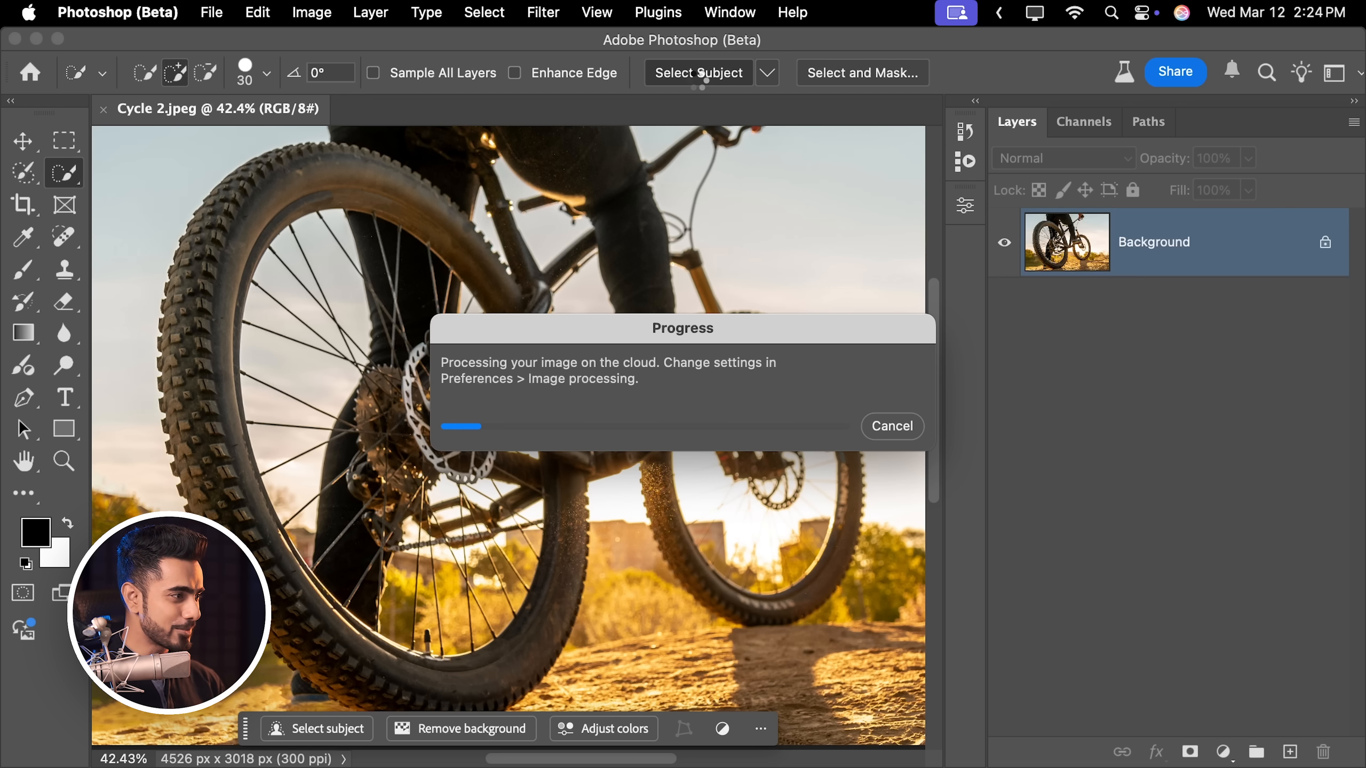
click(698, 73)
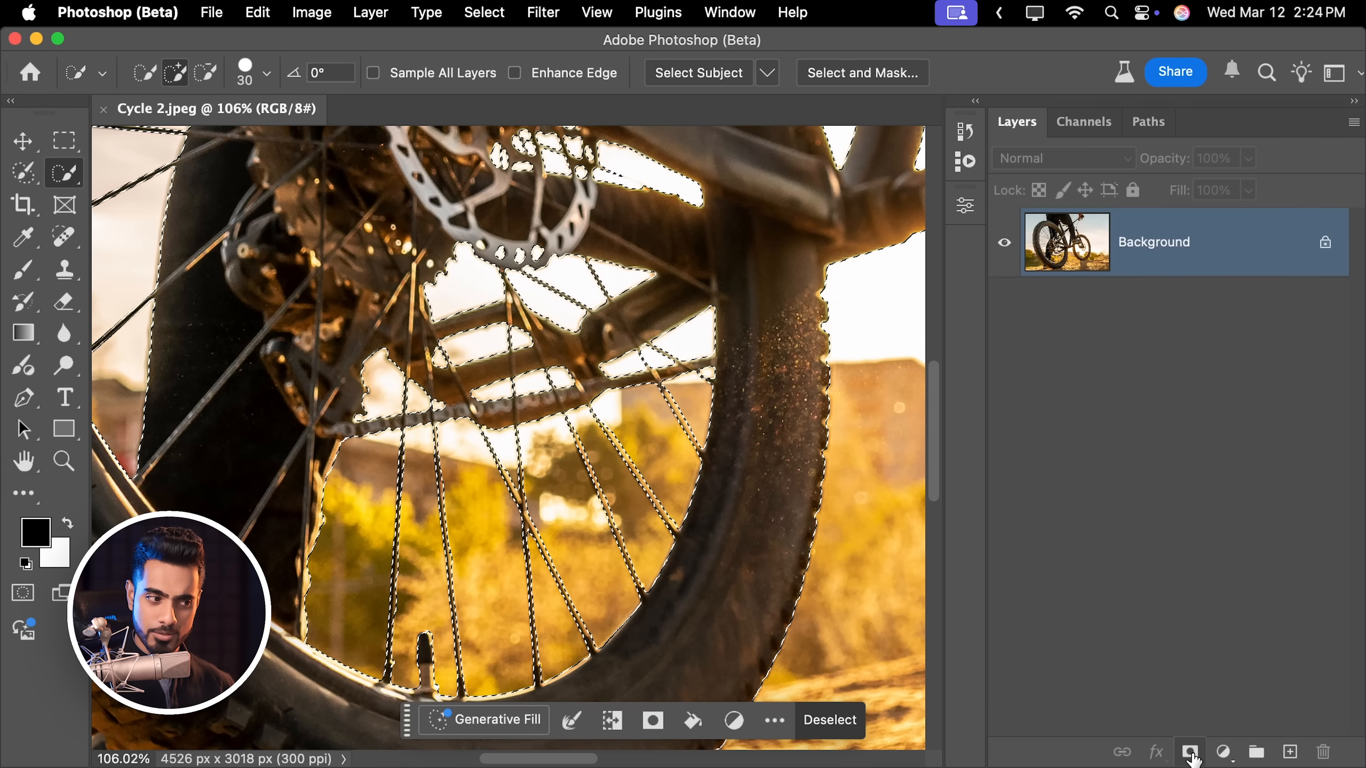
click(1191, 752)
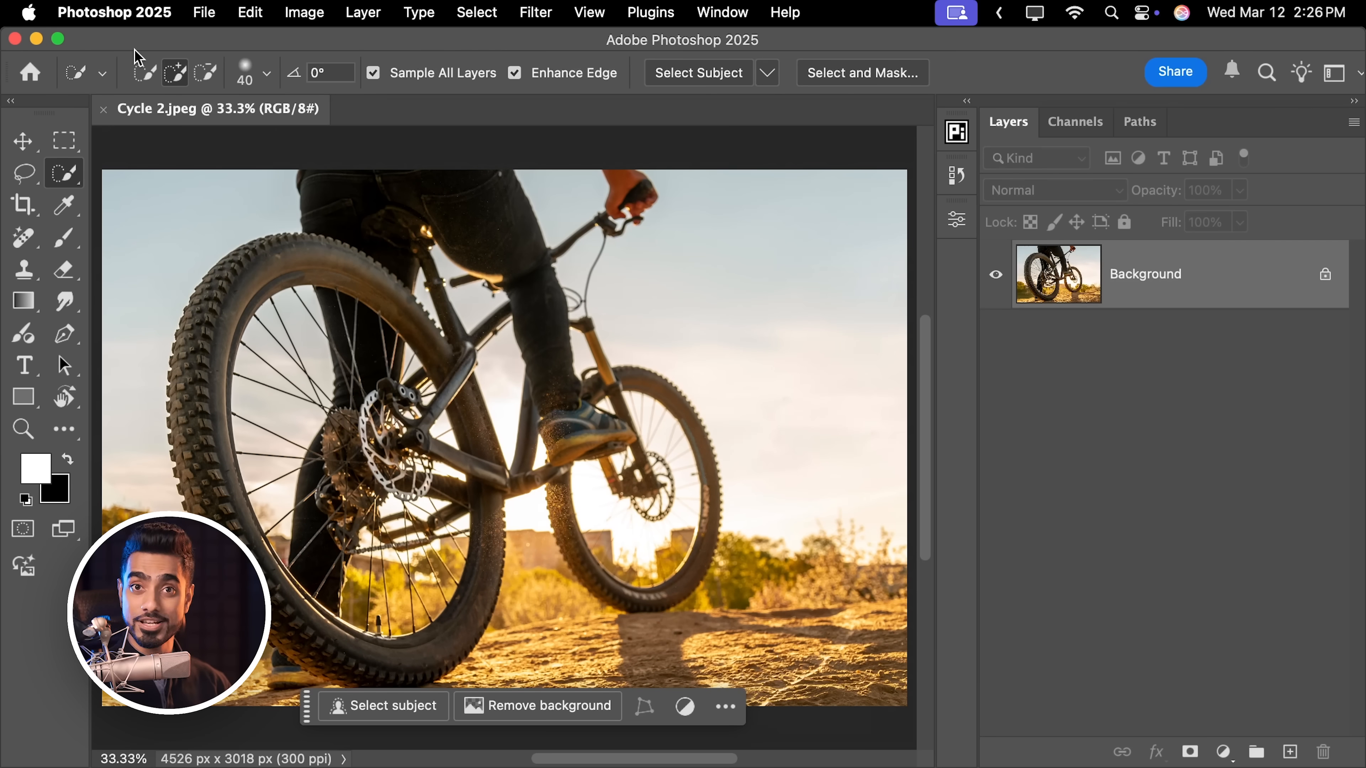
Run Select Subject with Cloud (Detailed results) on the bike photo in Photoshop 2025 for comparison.
click(767, 73)
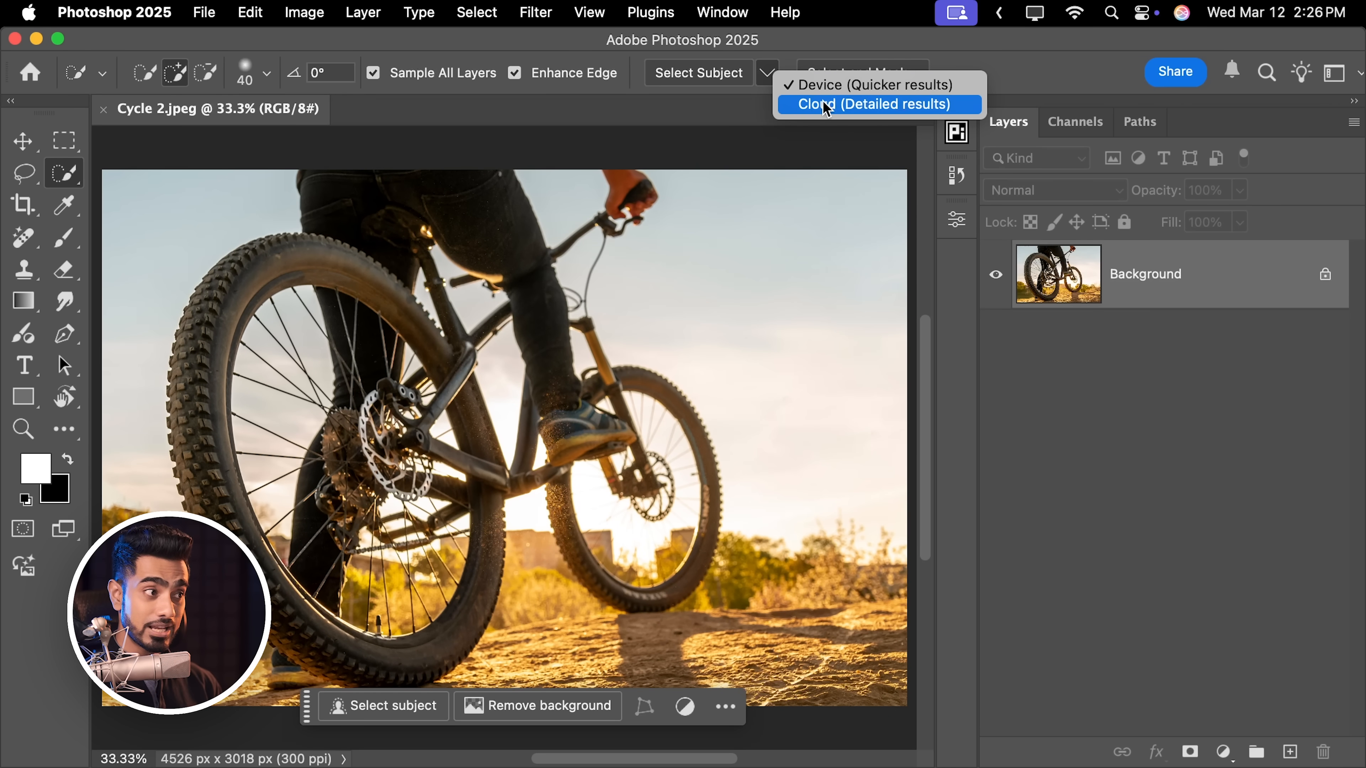
click(877, 104)
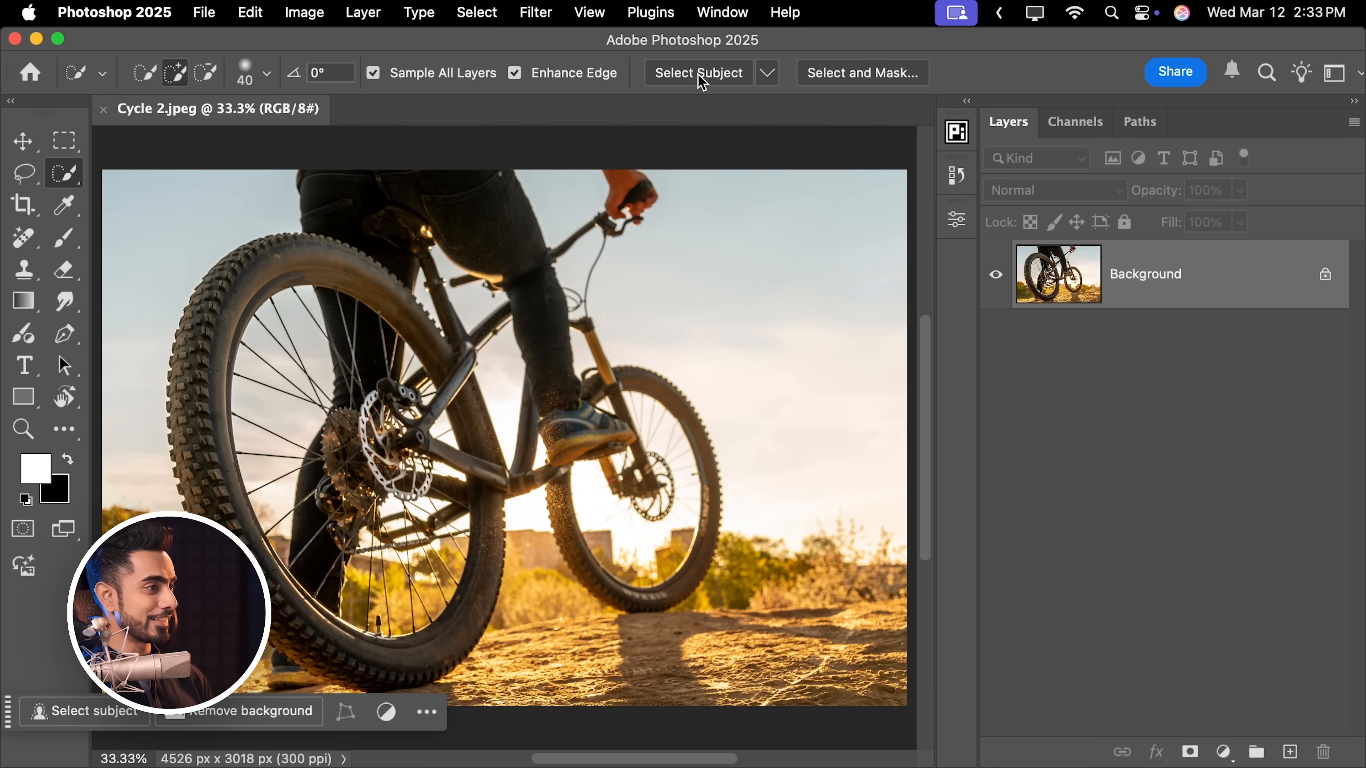
click(698, 72)
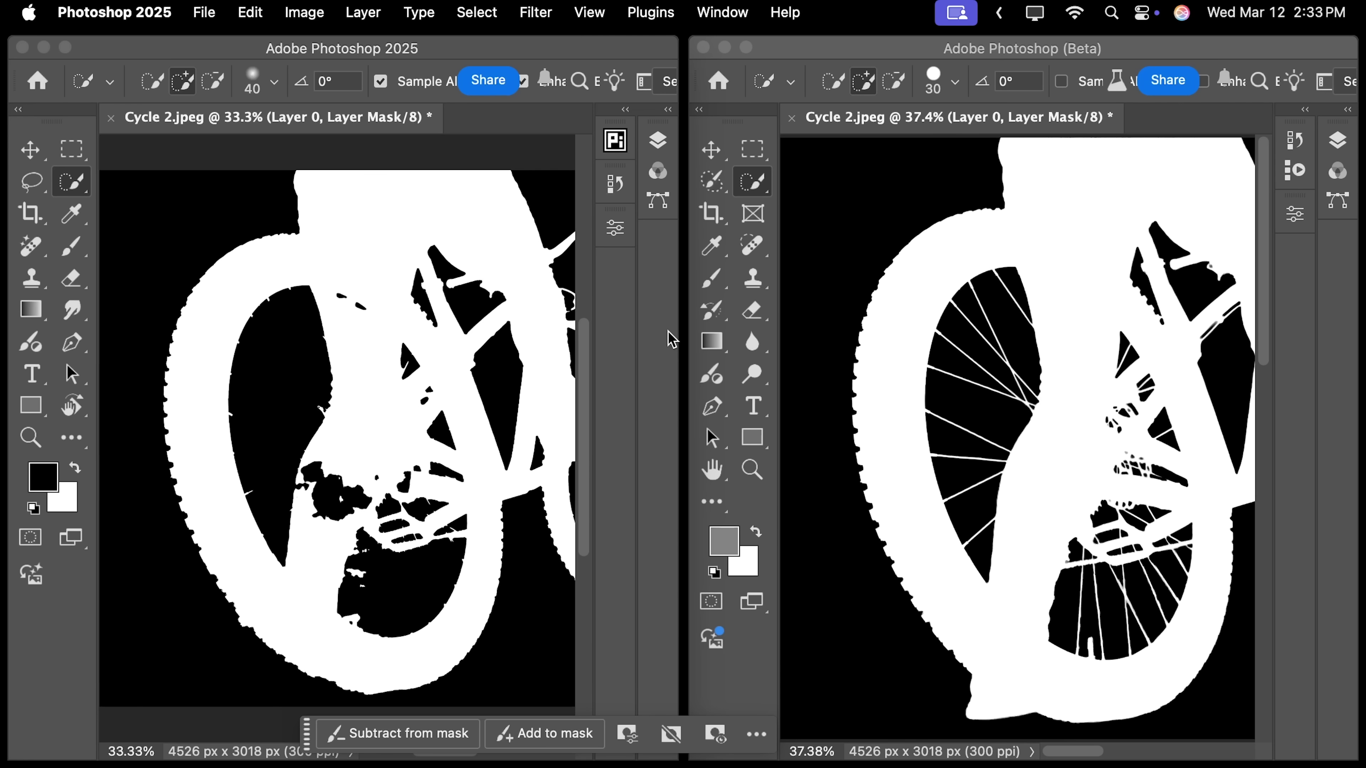
mouse_move(646, 392)
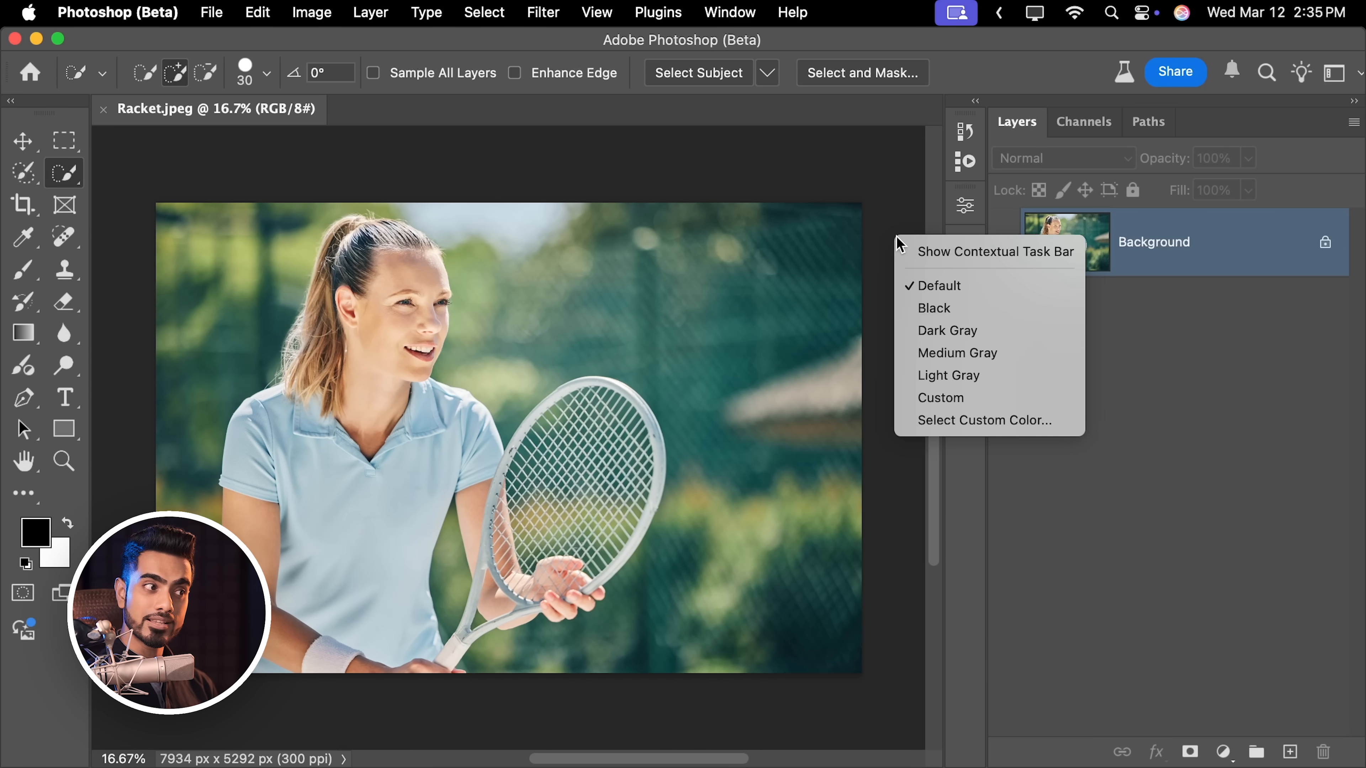
Bring back the Contextual Task Bar and remove the background behind the tennis player.
click(994, 252)
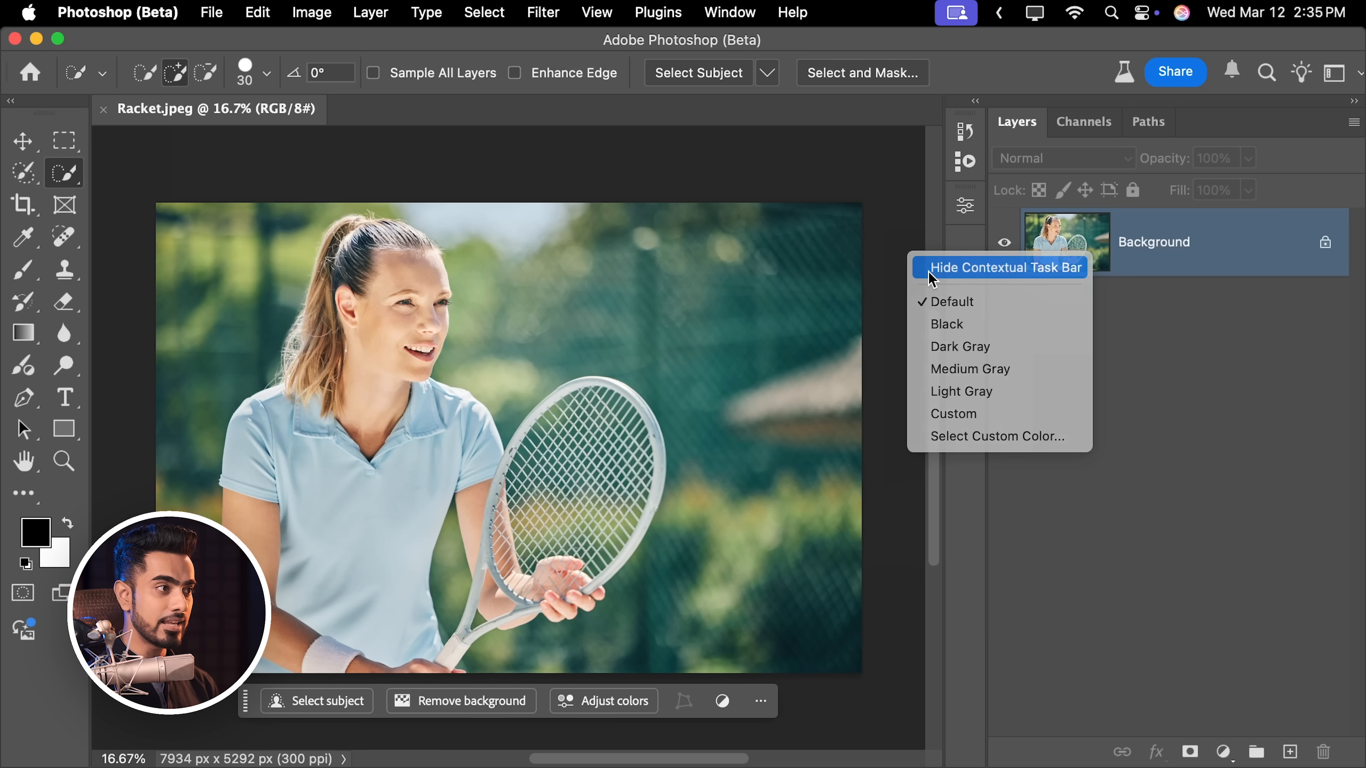
click(730, 12)
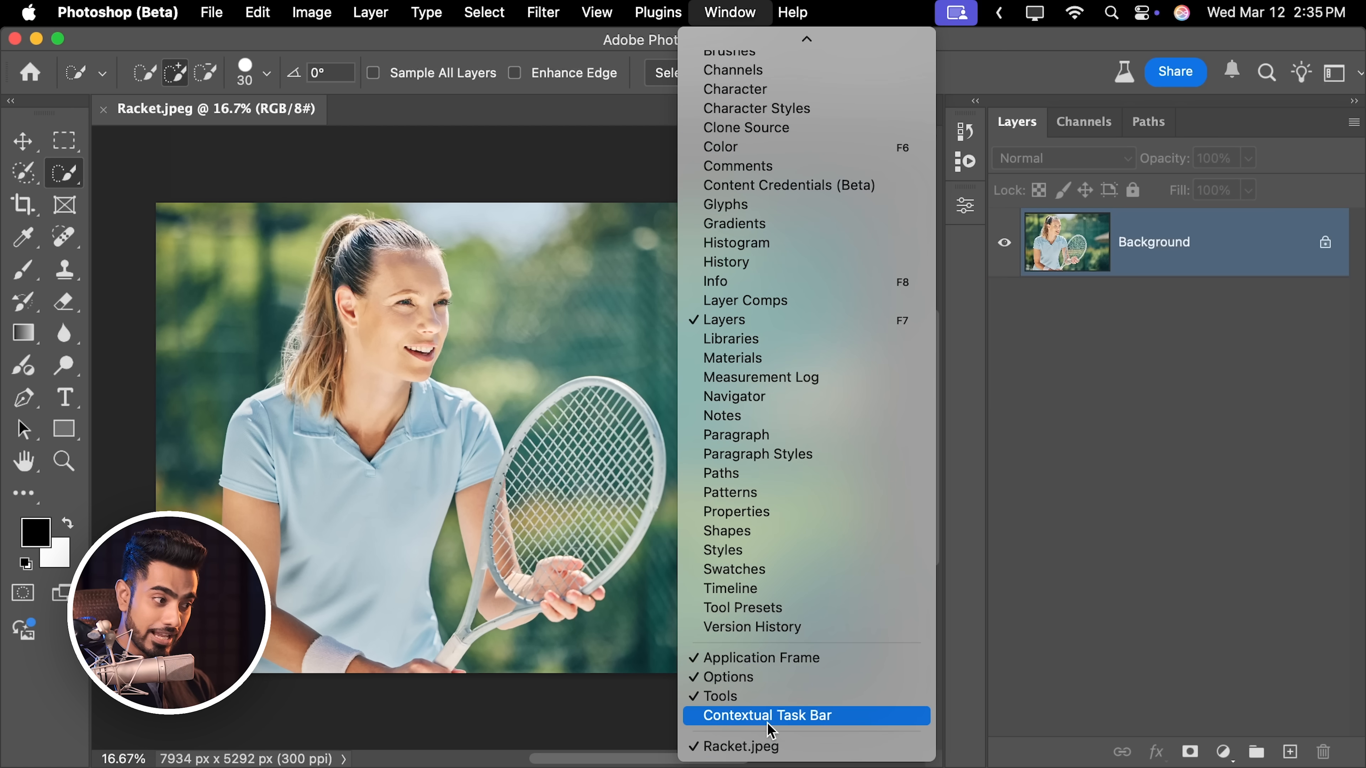
click(767, 715)
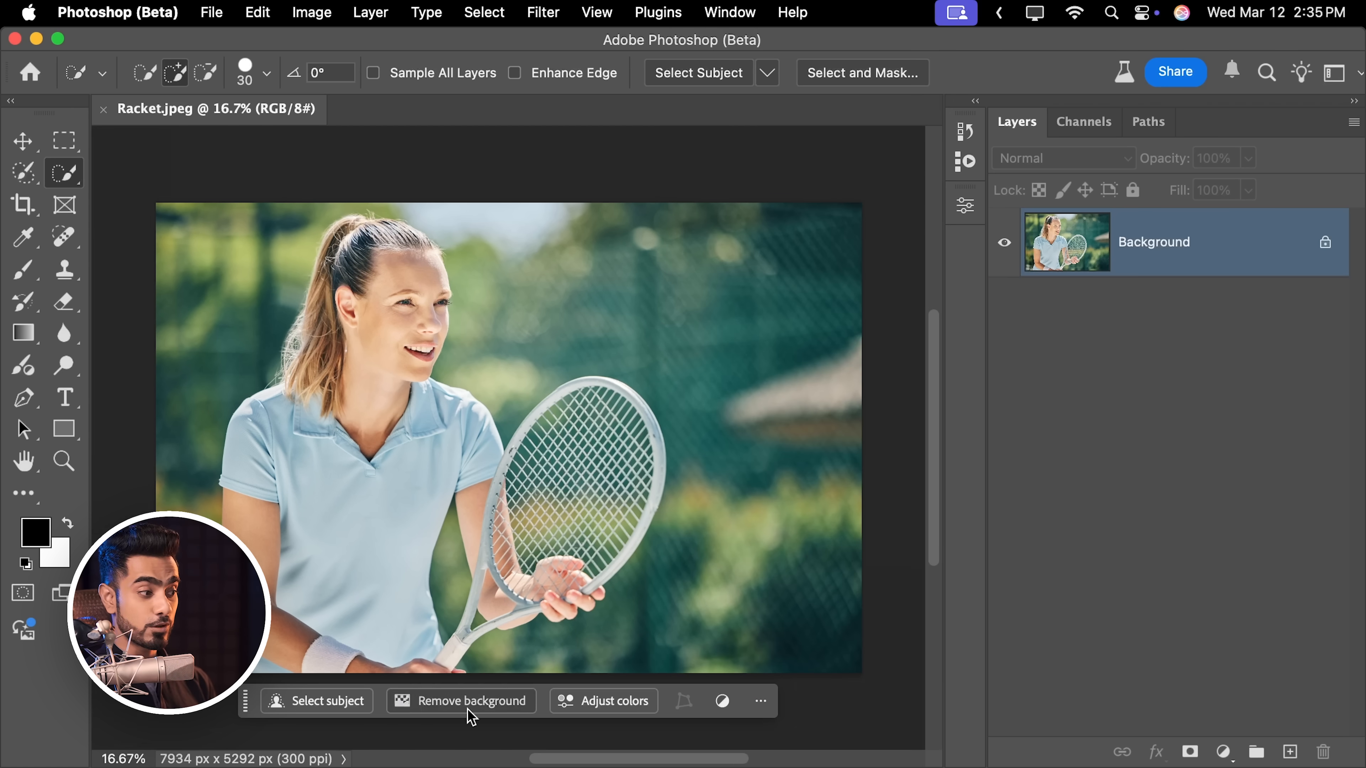
click(471, 701)
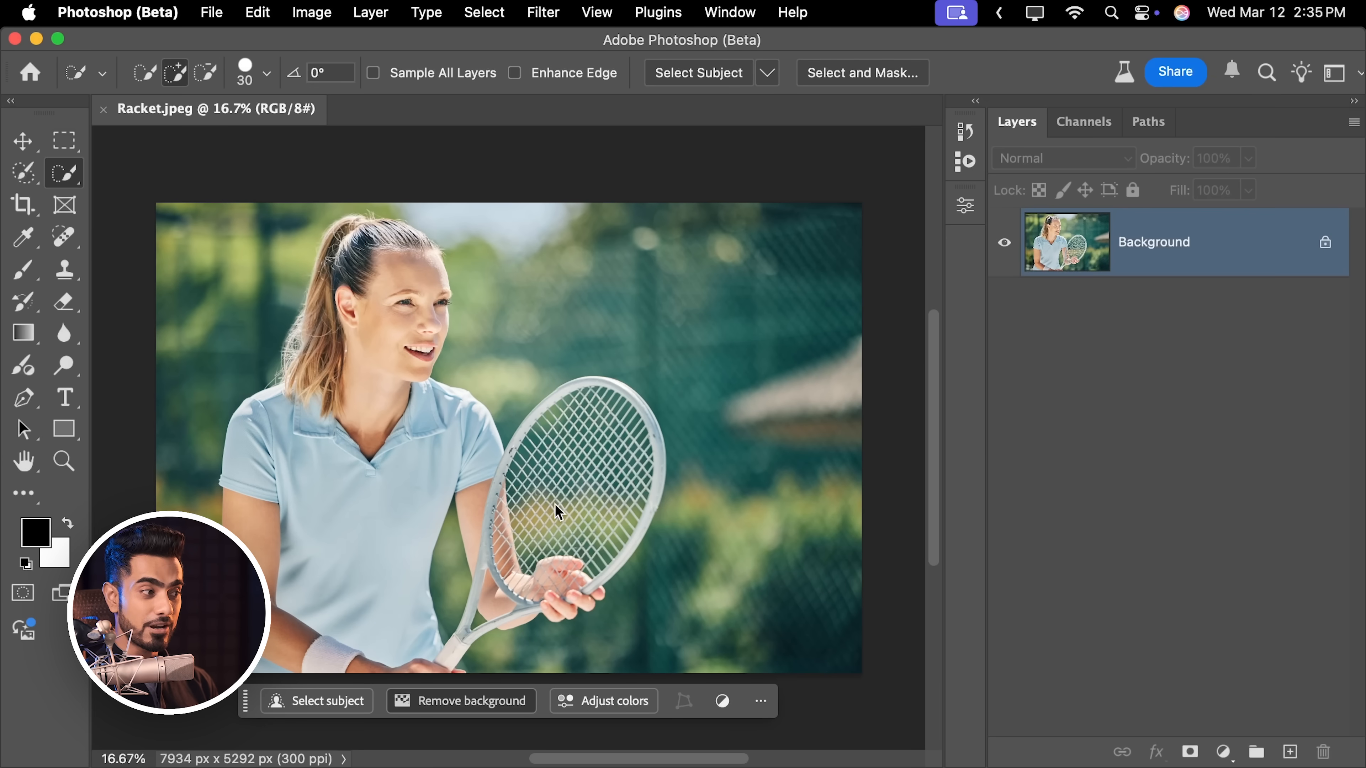
click(470, 700)
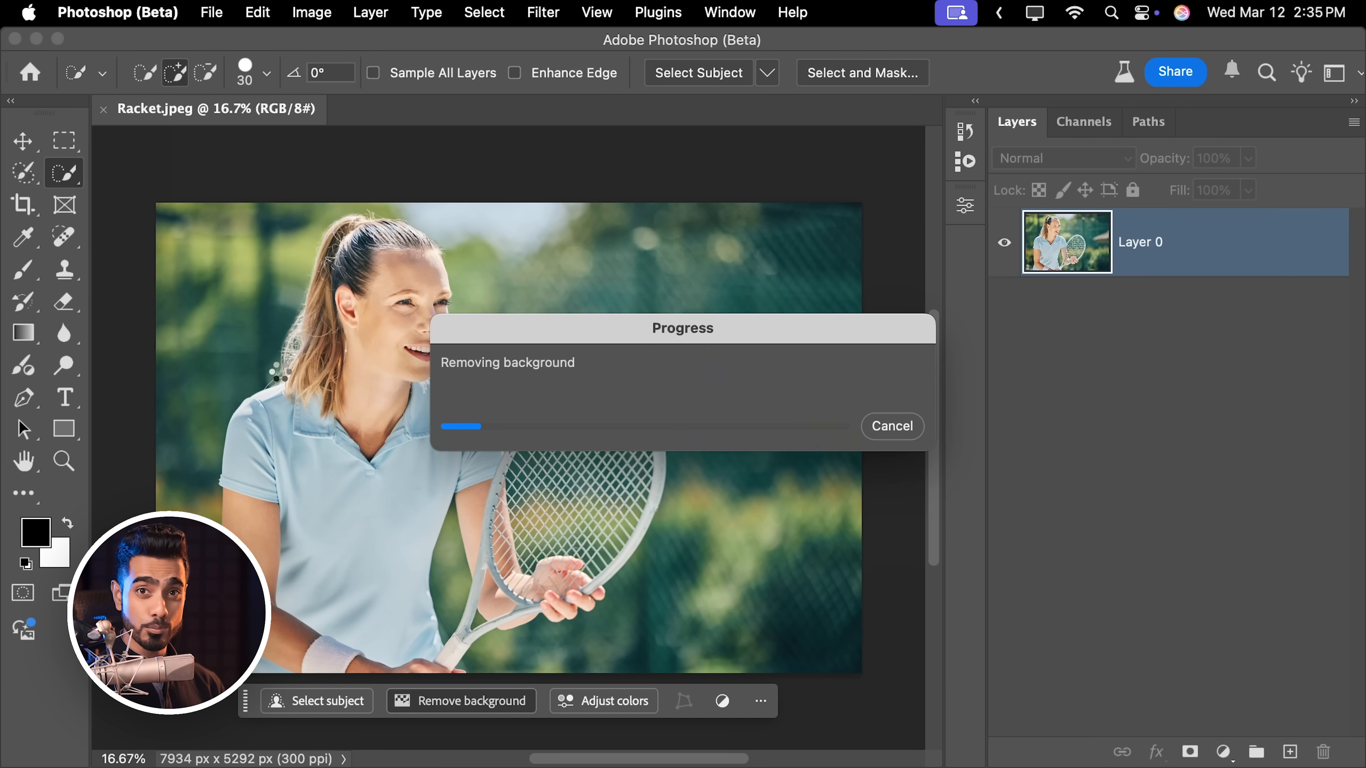
click(461, 700)
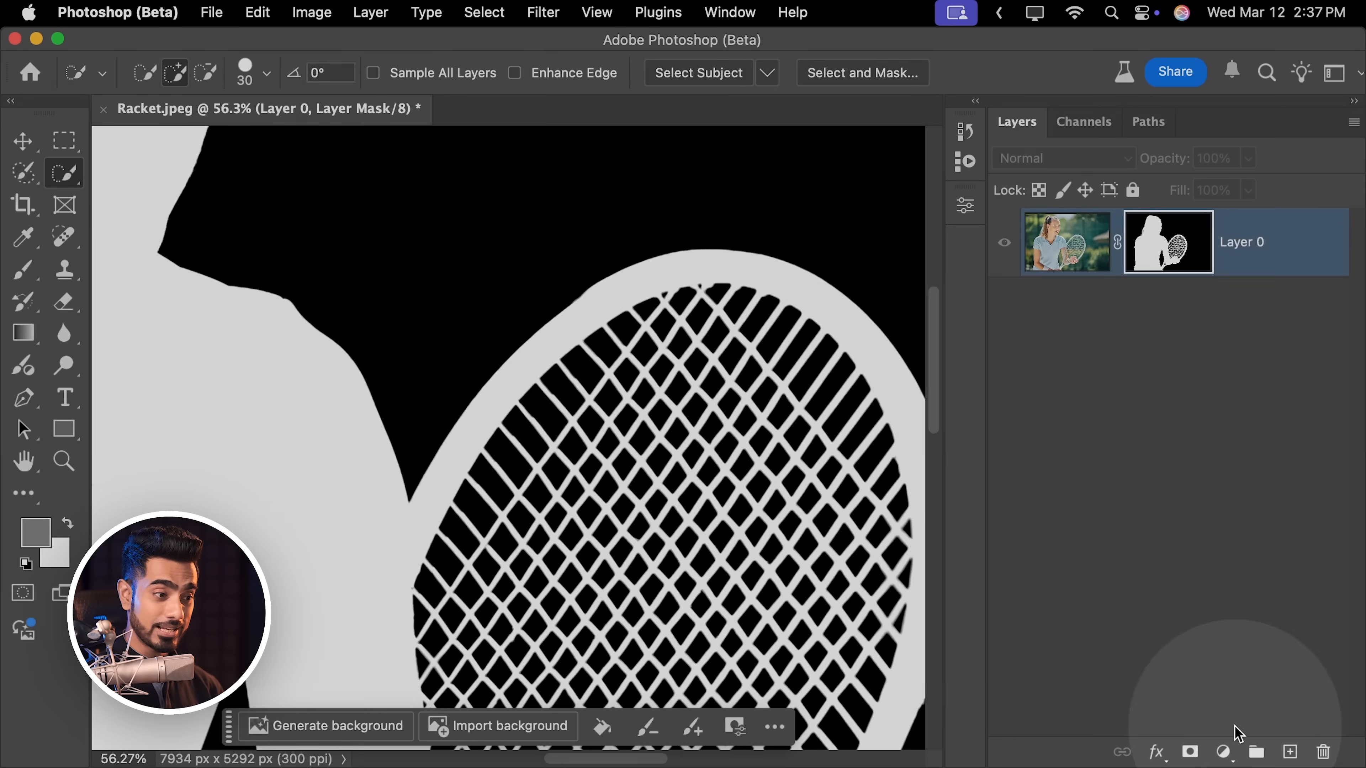
Add a Solid Color fill layer to sit behind the masked tennis player.
click(1223, 751)
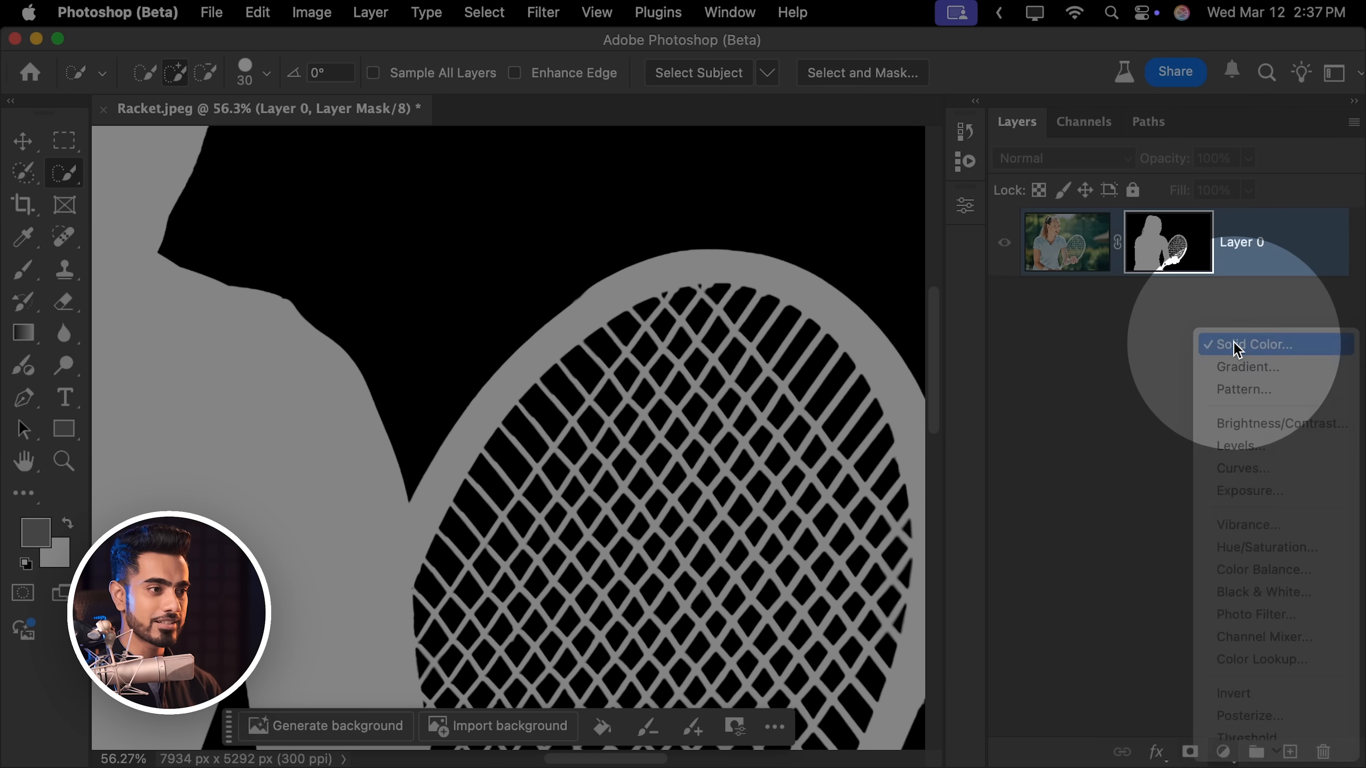
click(1247, 345)
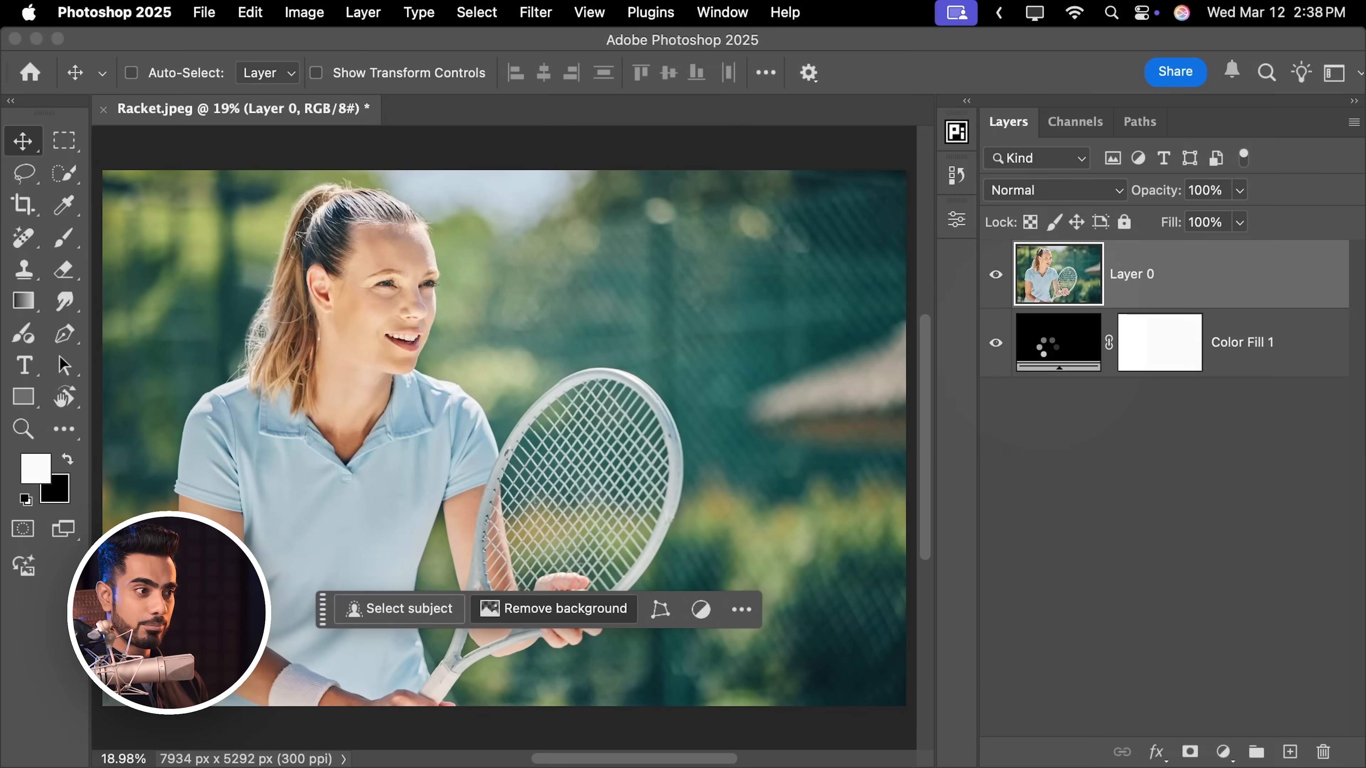
Mask the tennis player with Photoshop 2025's subject selection over black, where the racket strings drop out.
click(565, 609)
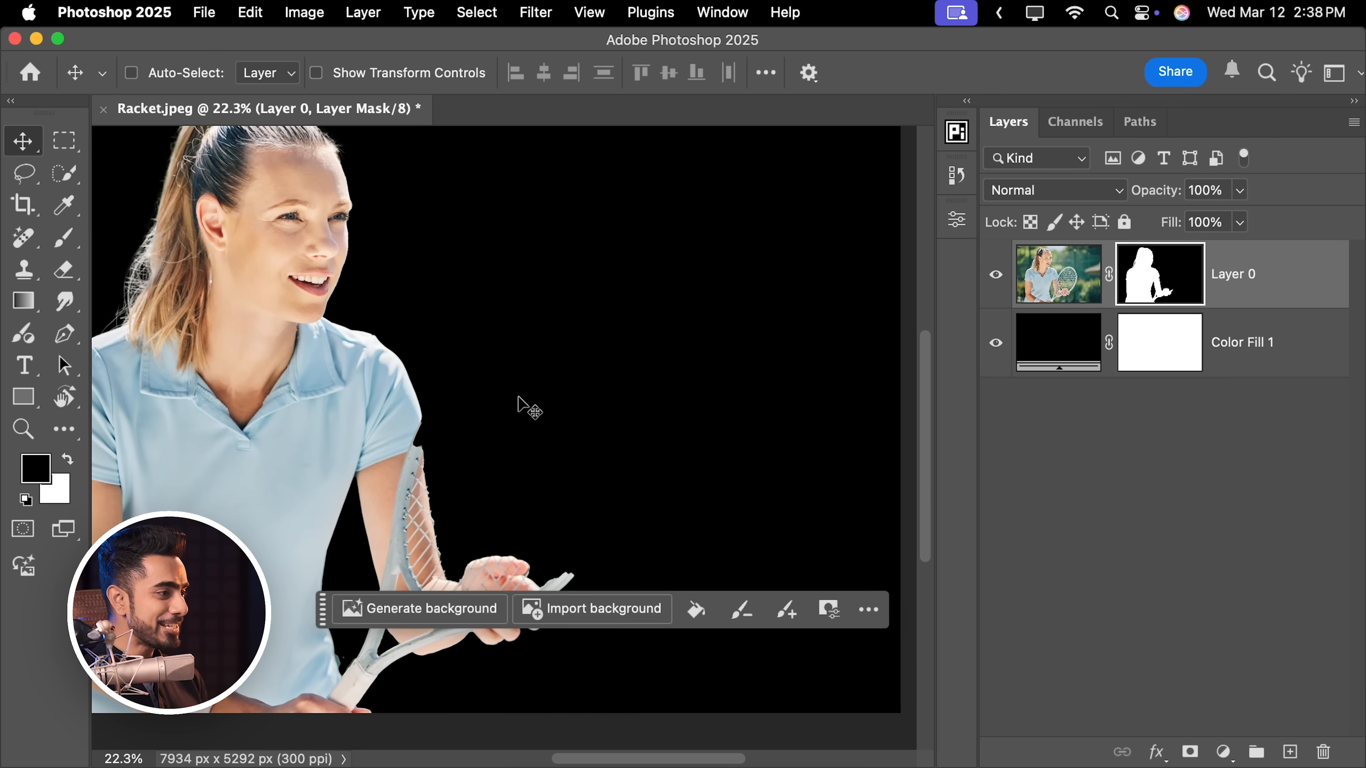
click(63, 172)
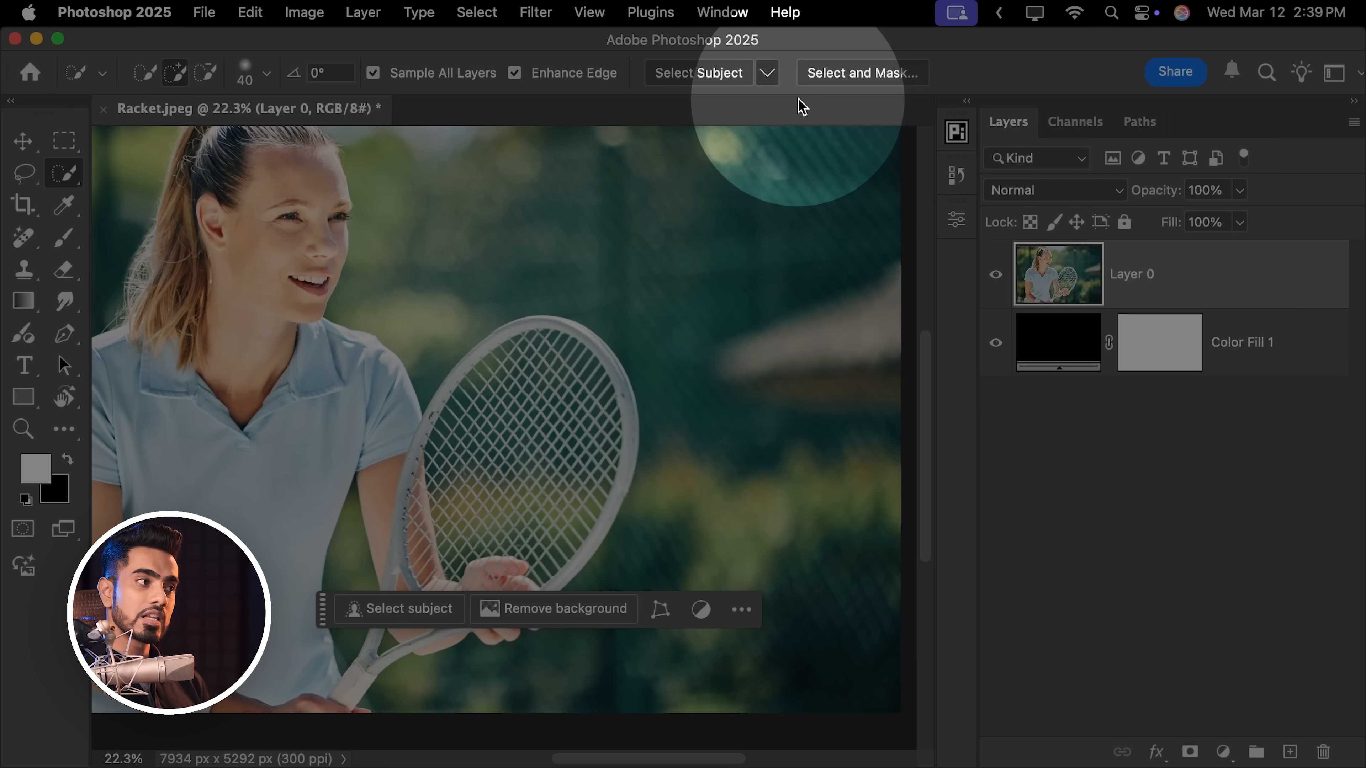
click(406, 609)
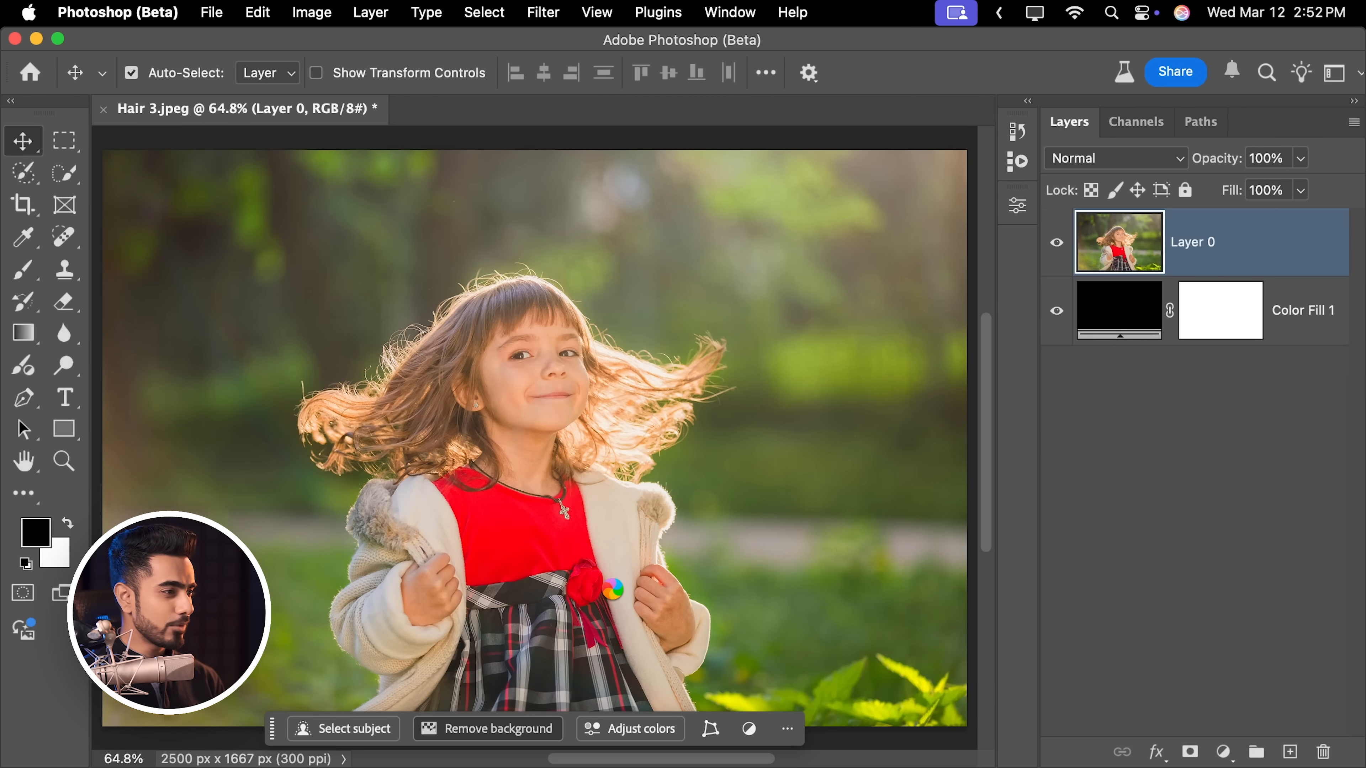
Mask the girl with cloud Select Subject, keeping her flyaway hair strands over the black fill.
click(498, 729)
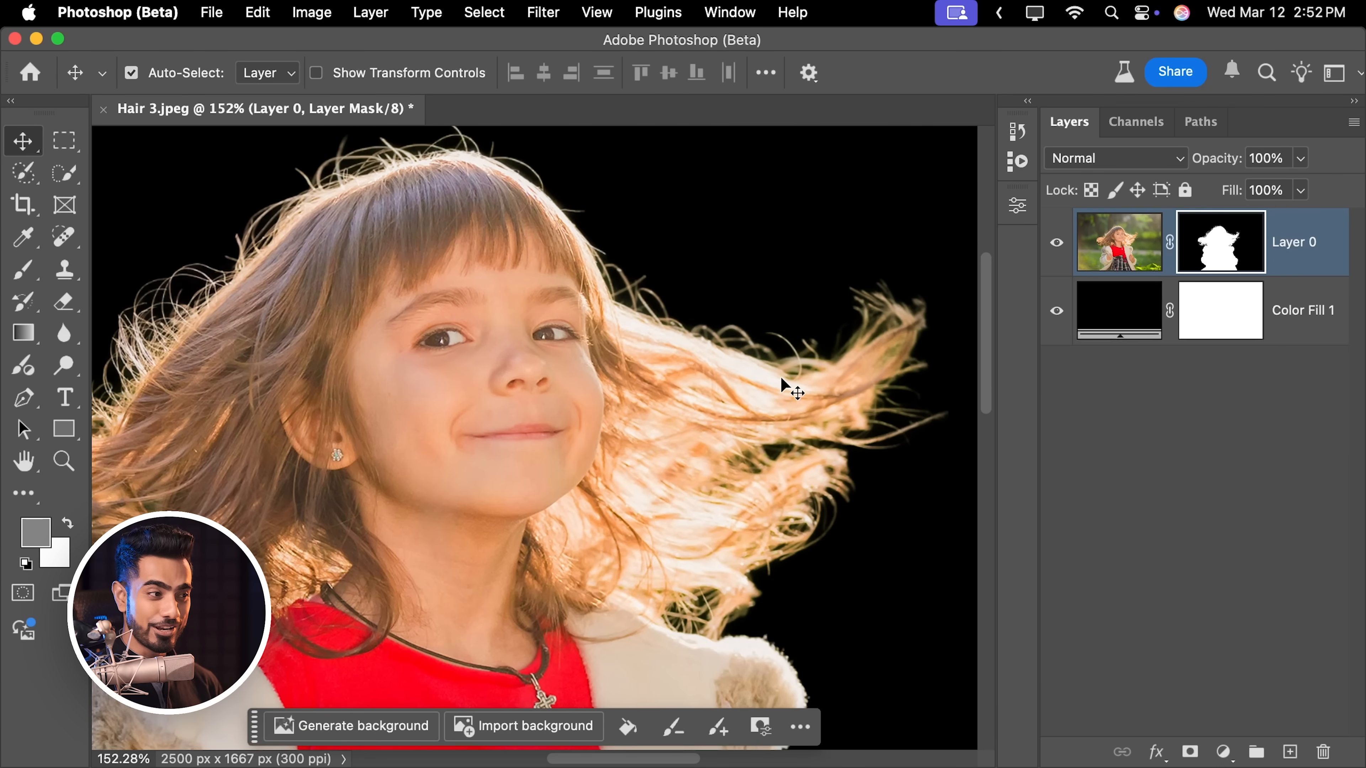
mouse_move(736, 409)
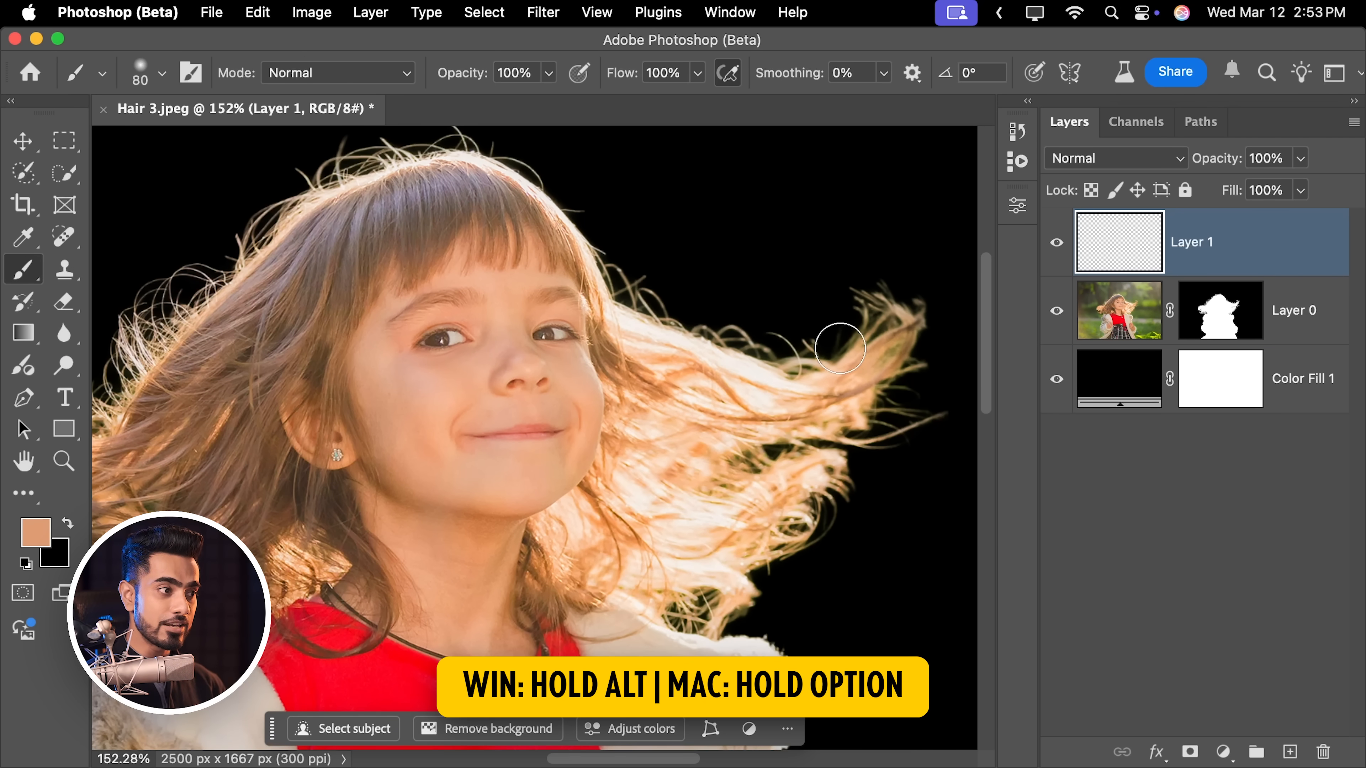
Paint sampled hair colour over the right-hand hair tips and blend the clipped layer as Color.
drag(841, 349, 873, 395)
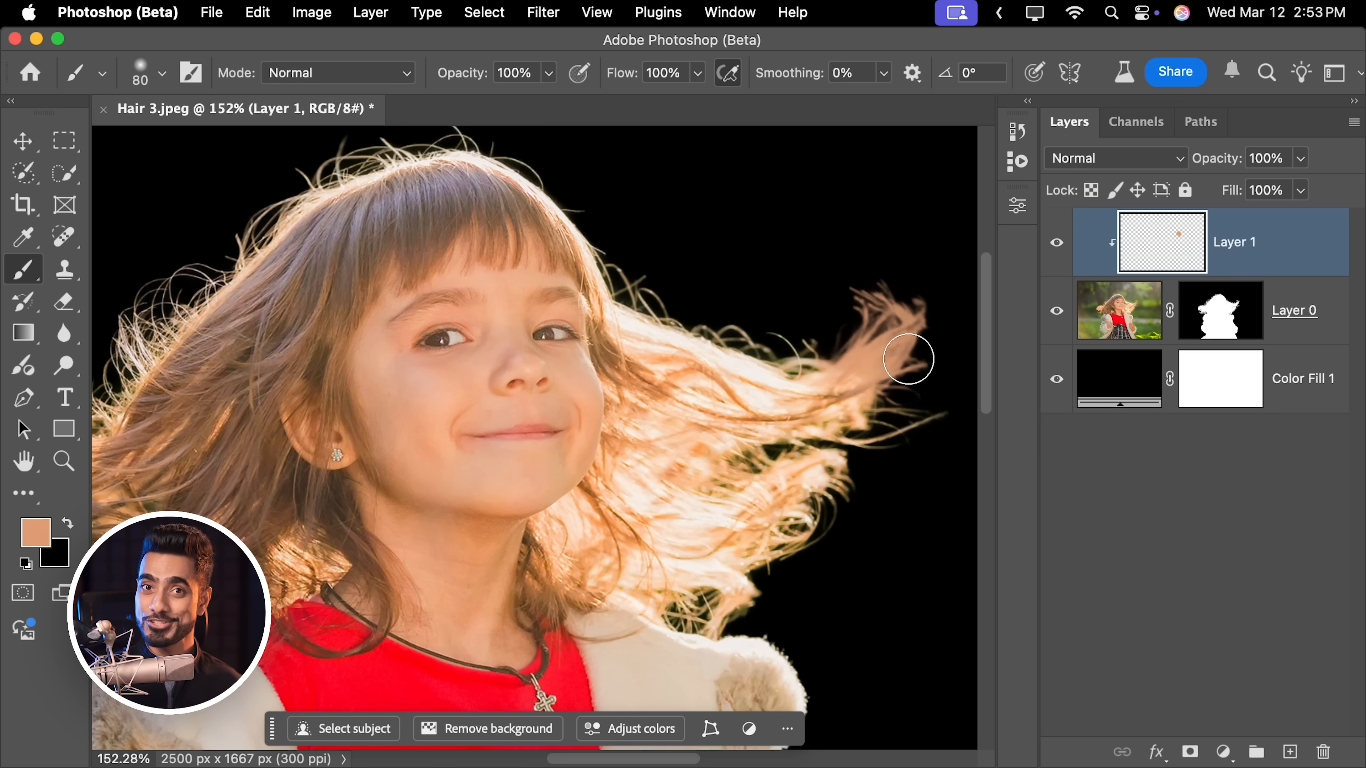
click(1114, 158)
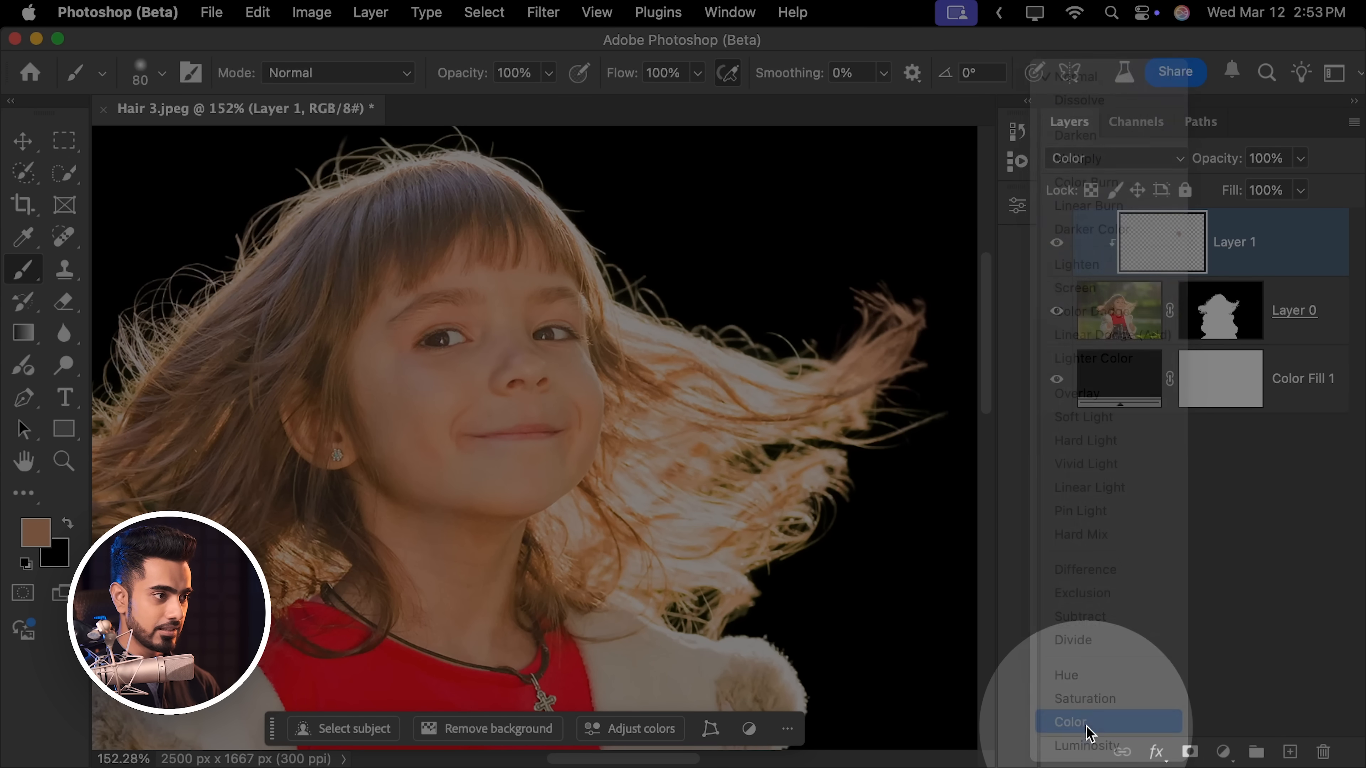
click(1065, 722)
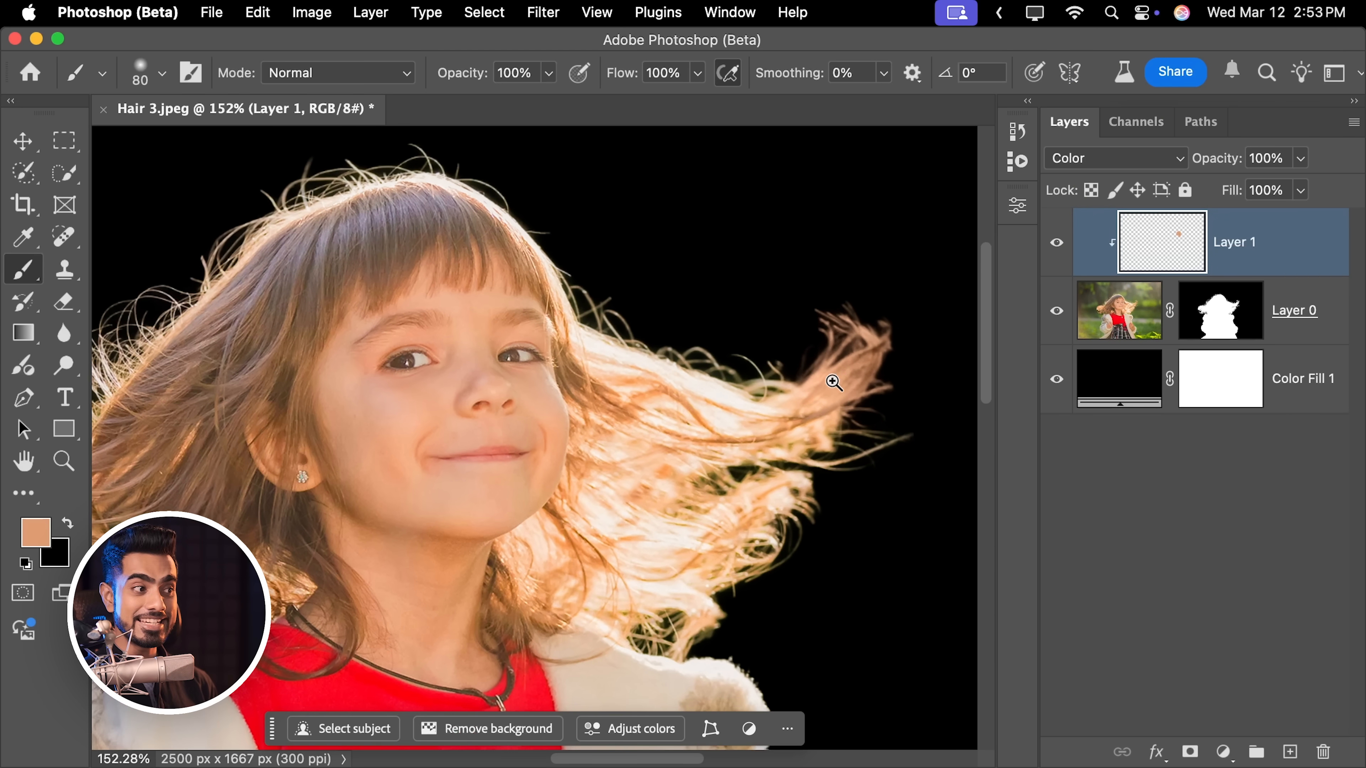
click(746, 427)
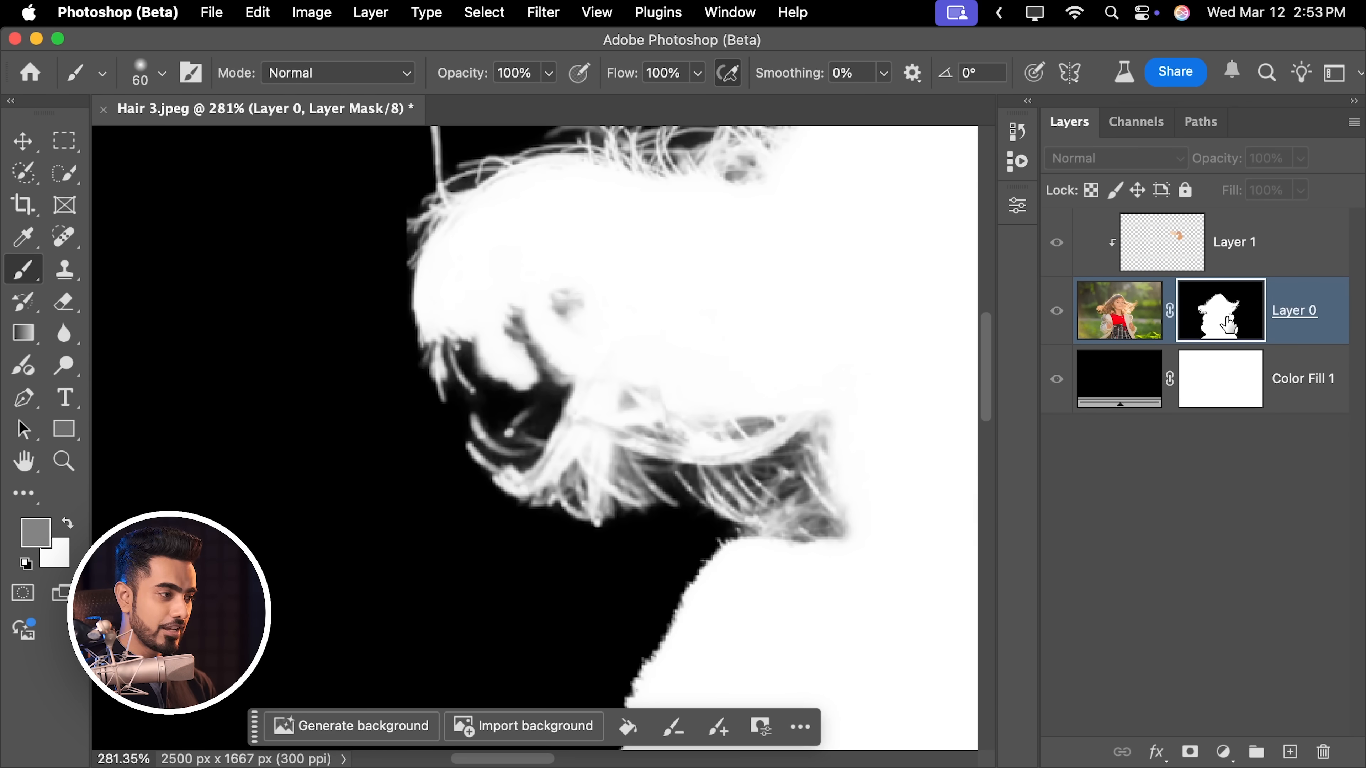
View the girl's hair mask alone in black and white to check the strand detail.
click(1220, 310)
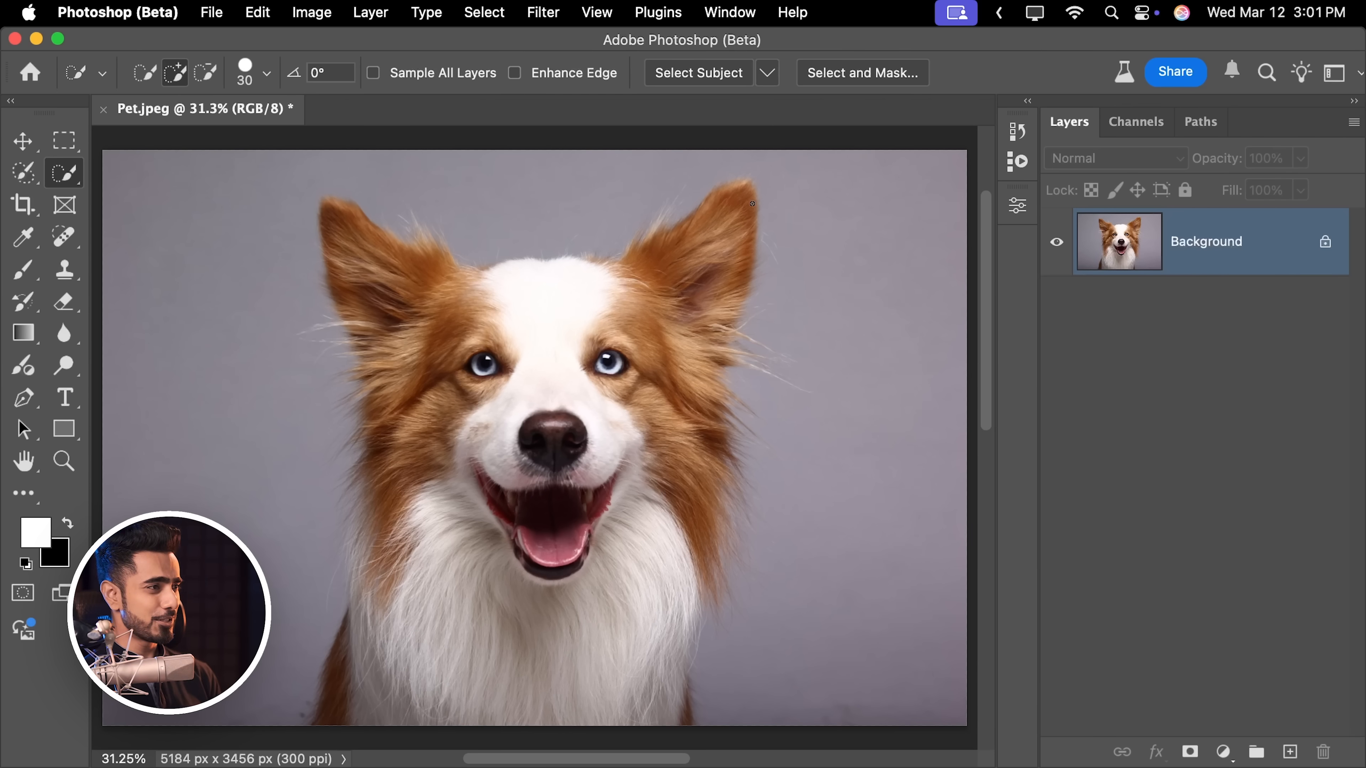
Detect the dog as the subject and turn the selection into a layer mask.
click(767, 72)
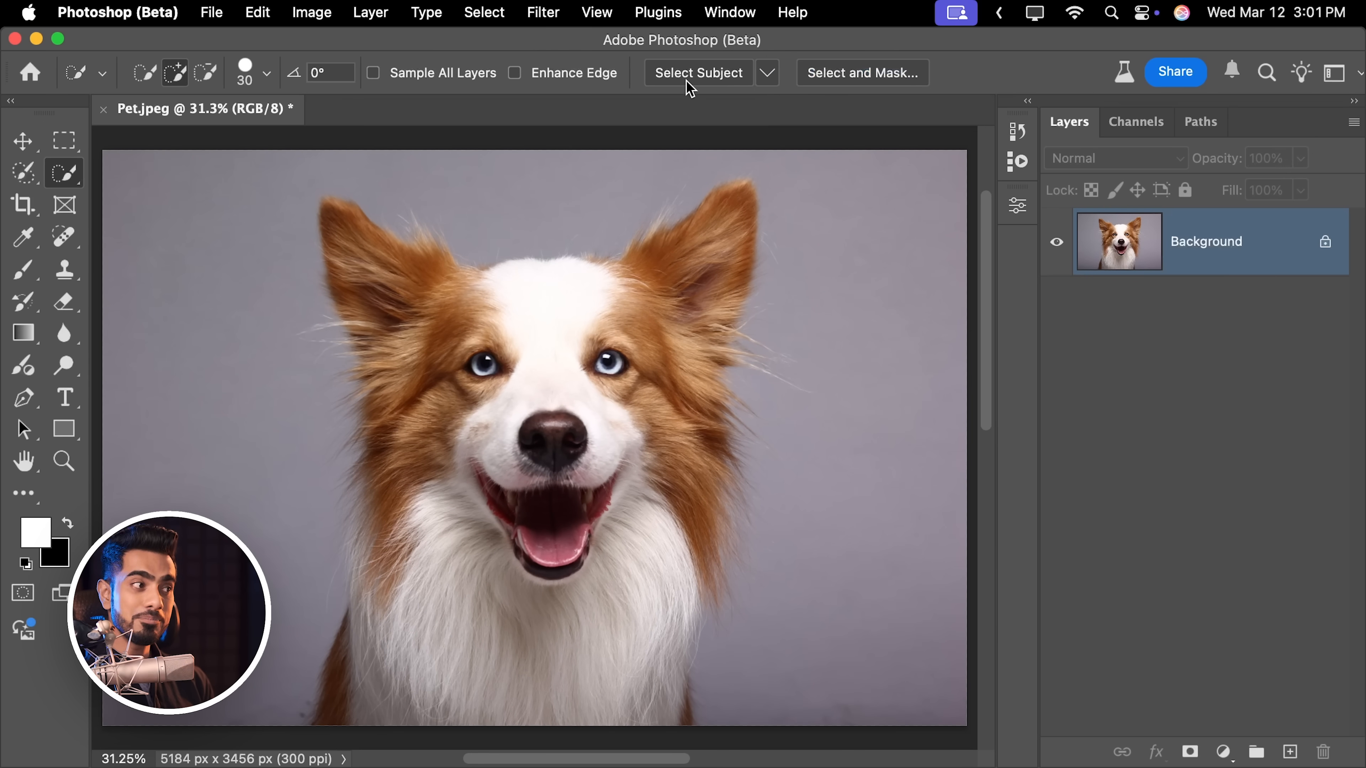
click(698, 73)
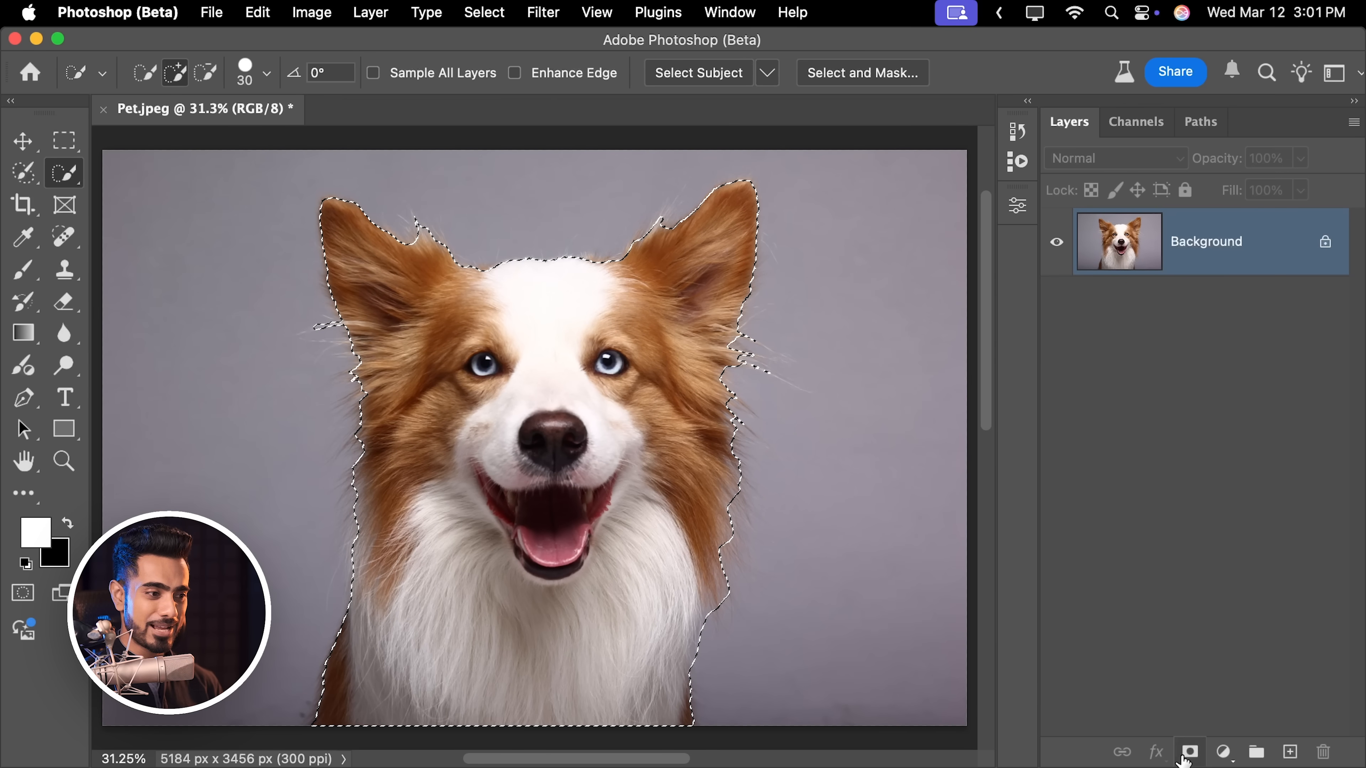
click(1188, 751)
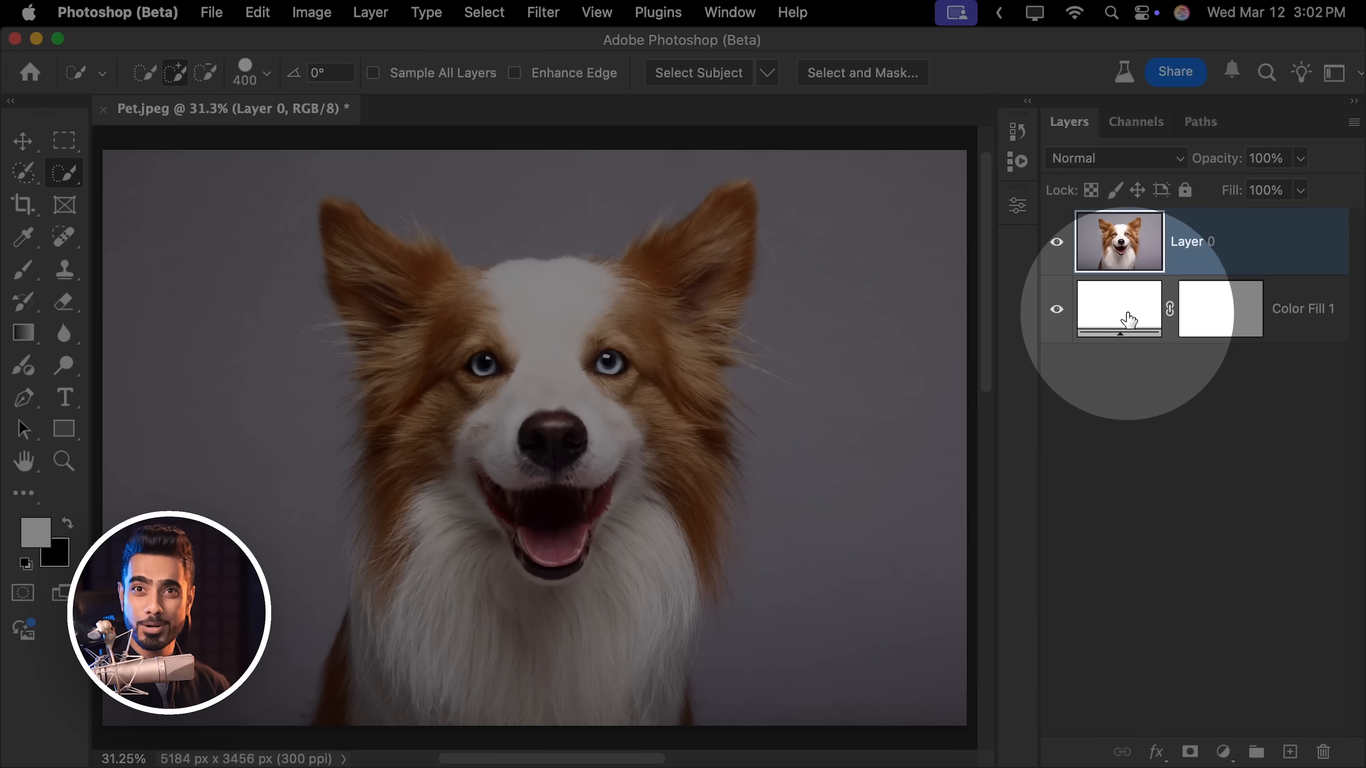
Run Cloud (Detailed results) subject detection on the dog and inspect the fur mask on its own.
click(767, 72)
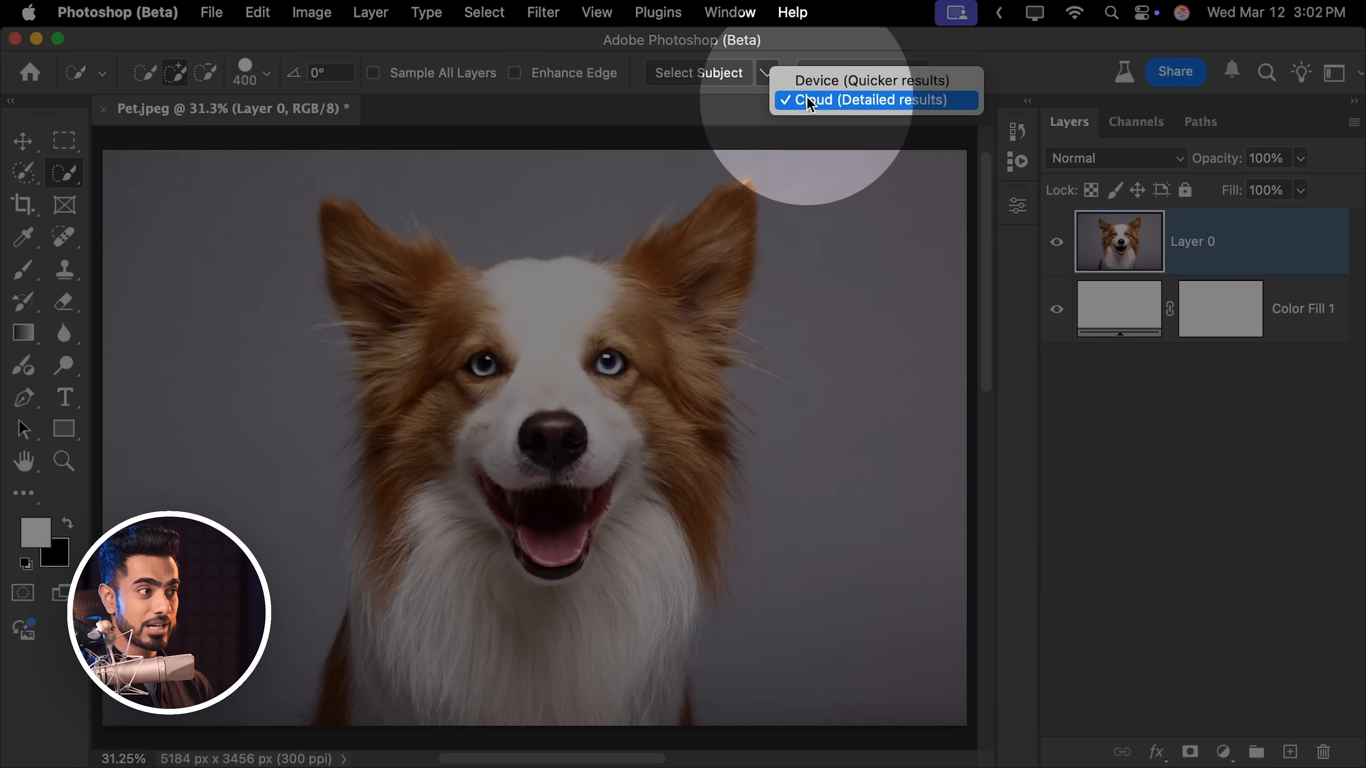
click(869, 100)
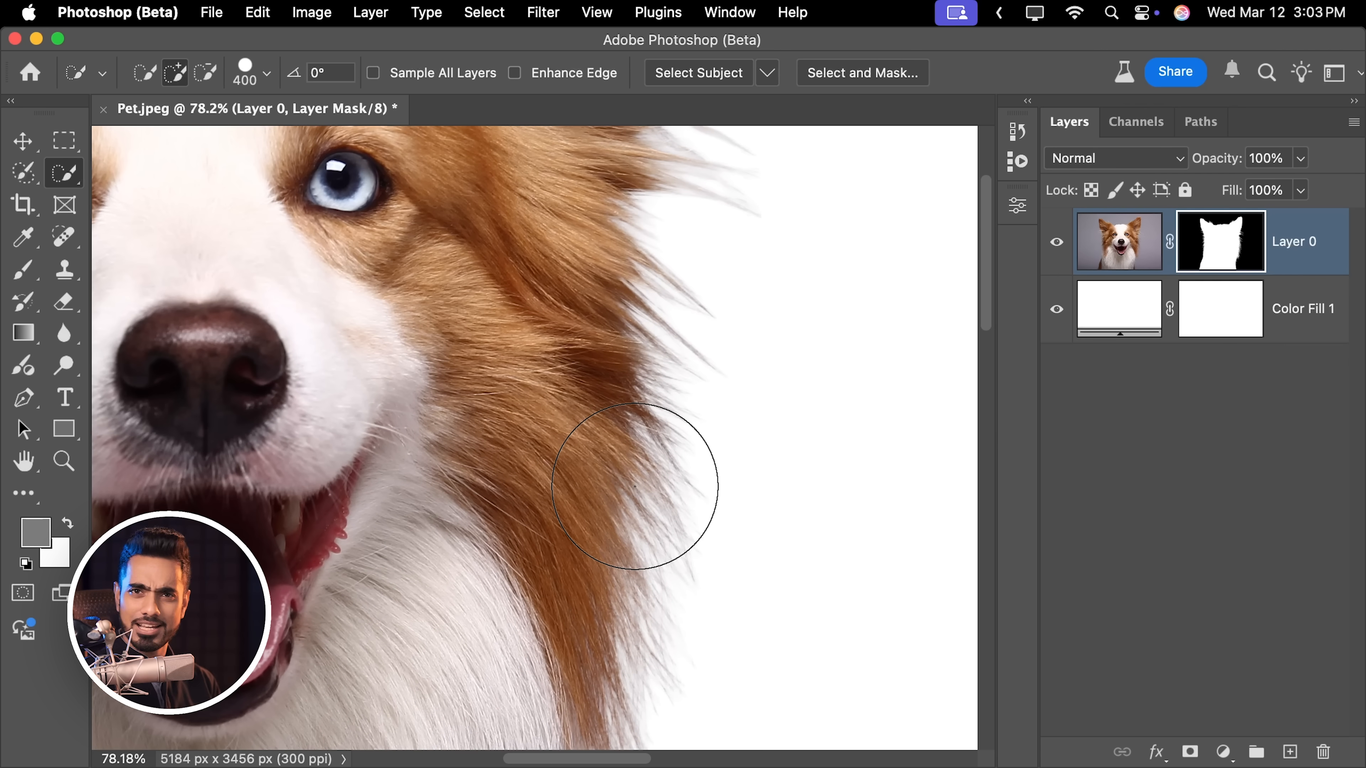
drag(636, 485, 682, 533)
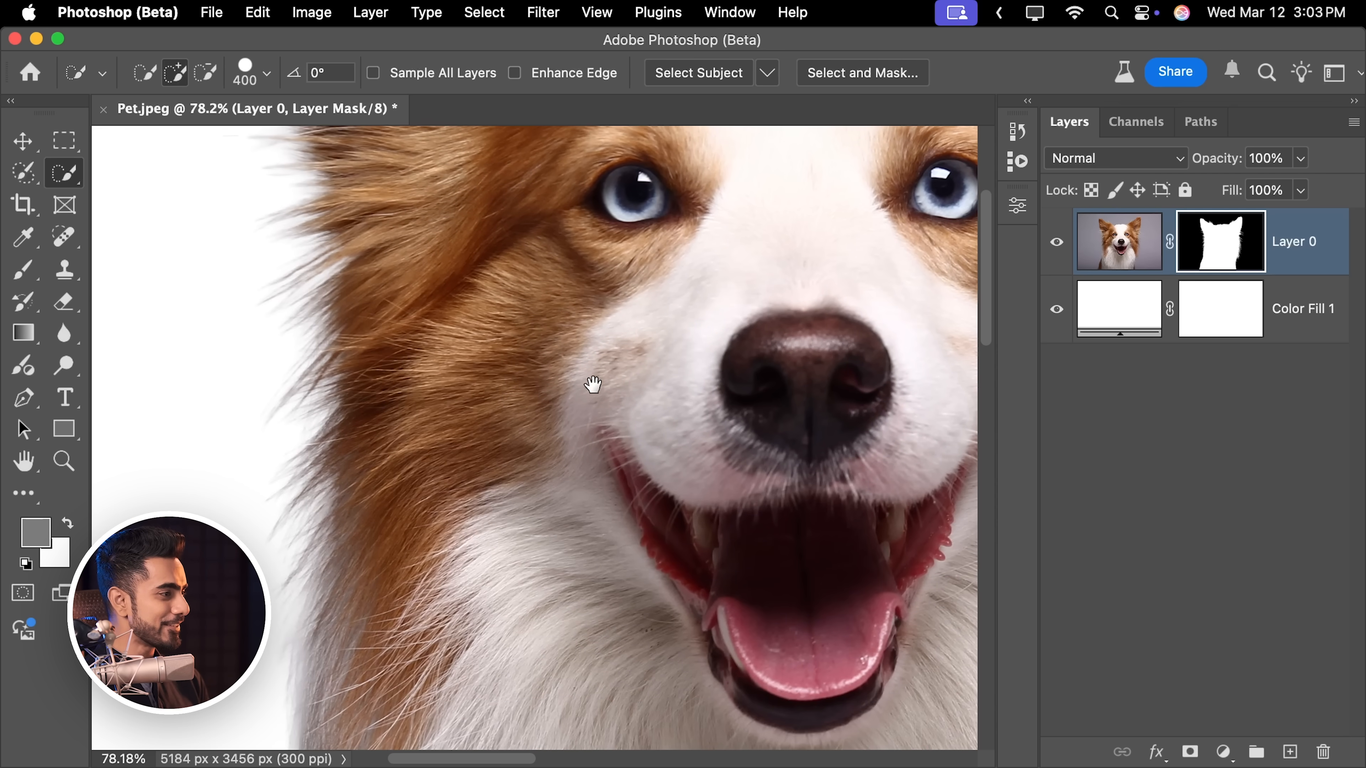
drag(593, 384, 596, 310)
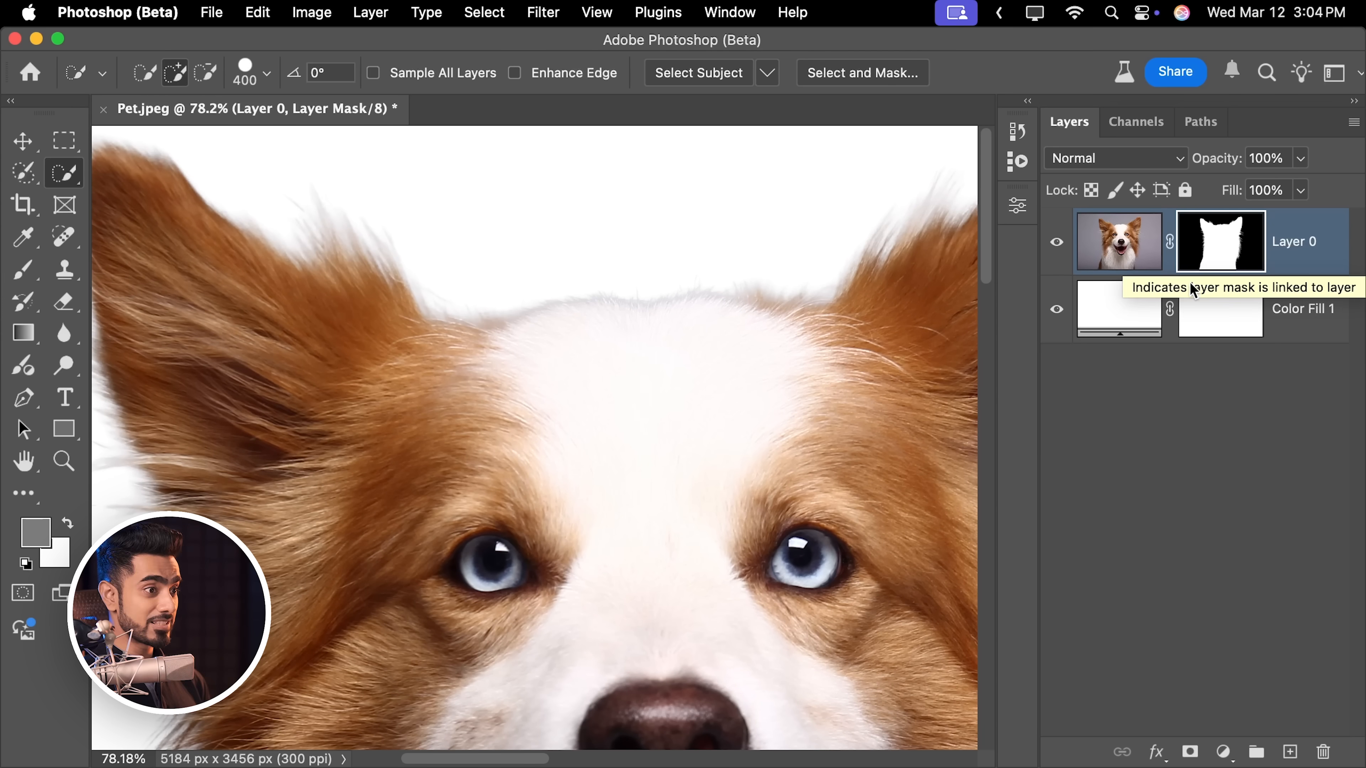
click(1220, 242)
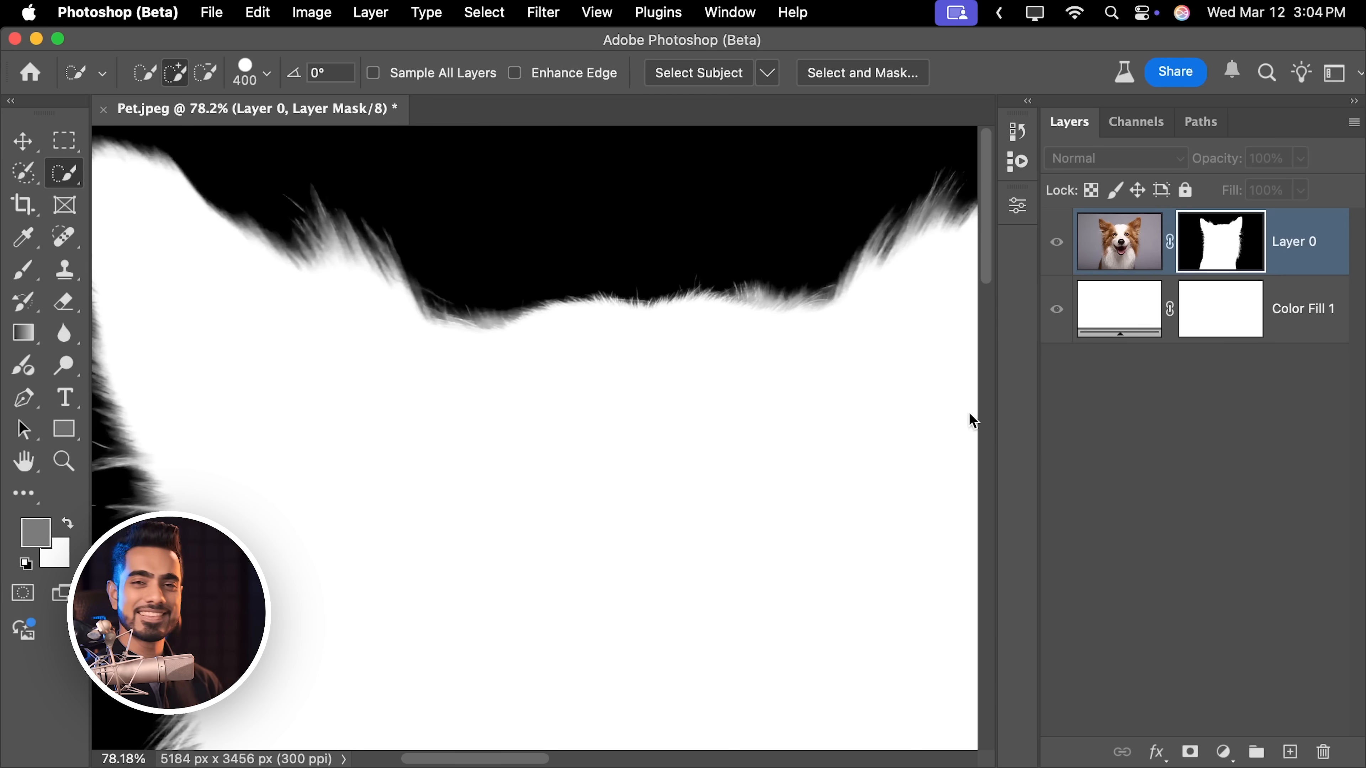
mouse_move(969, 413)
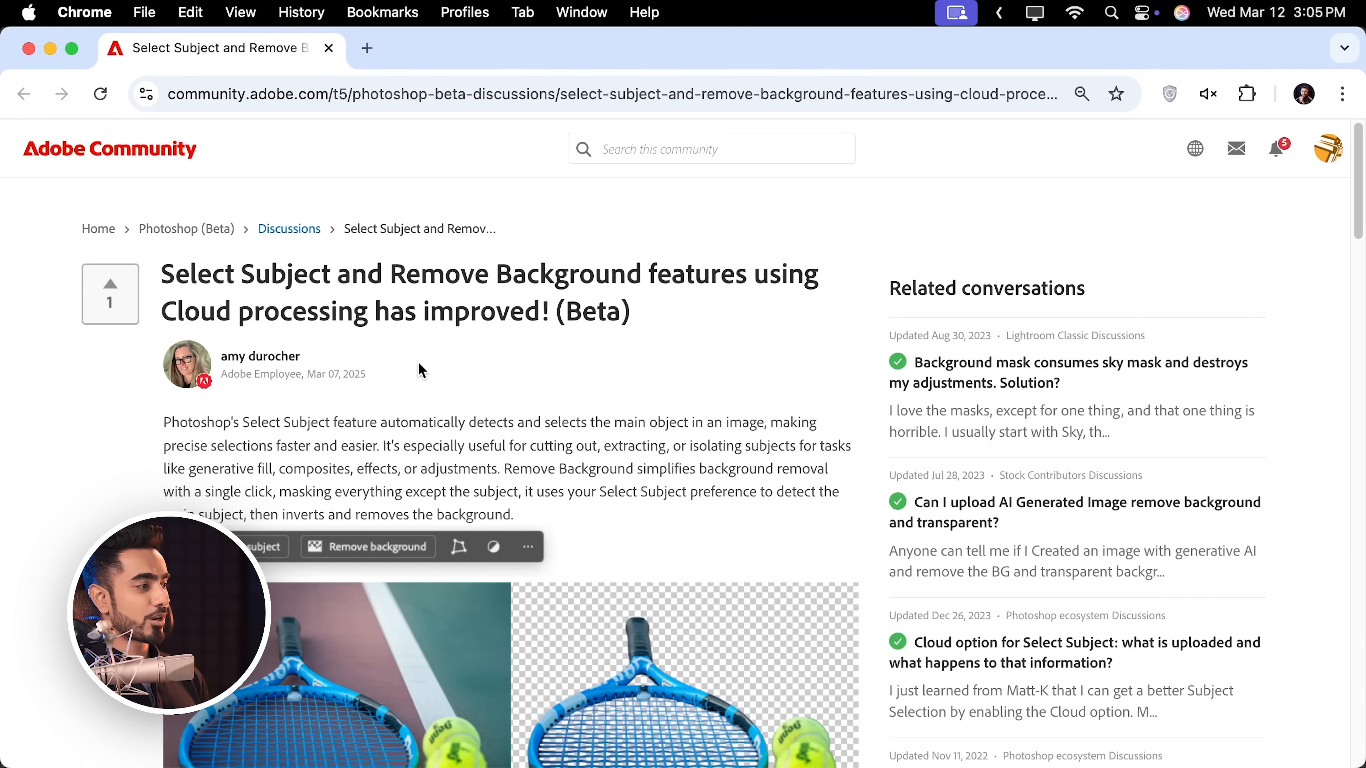
mouse_move(493, 356)
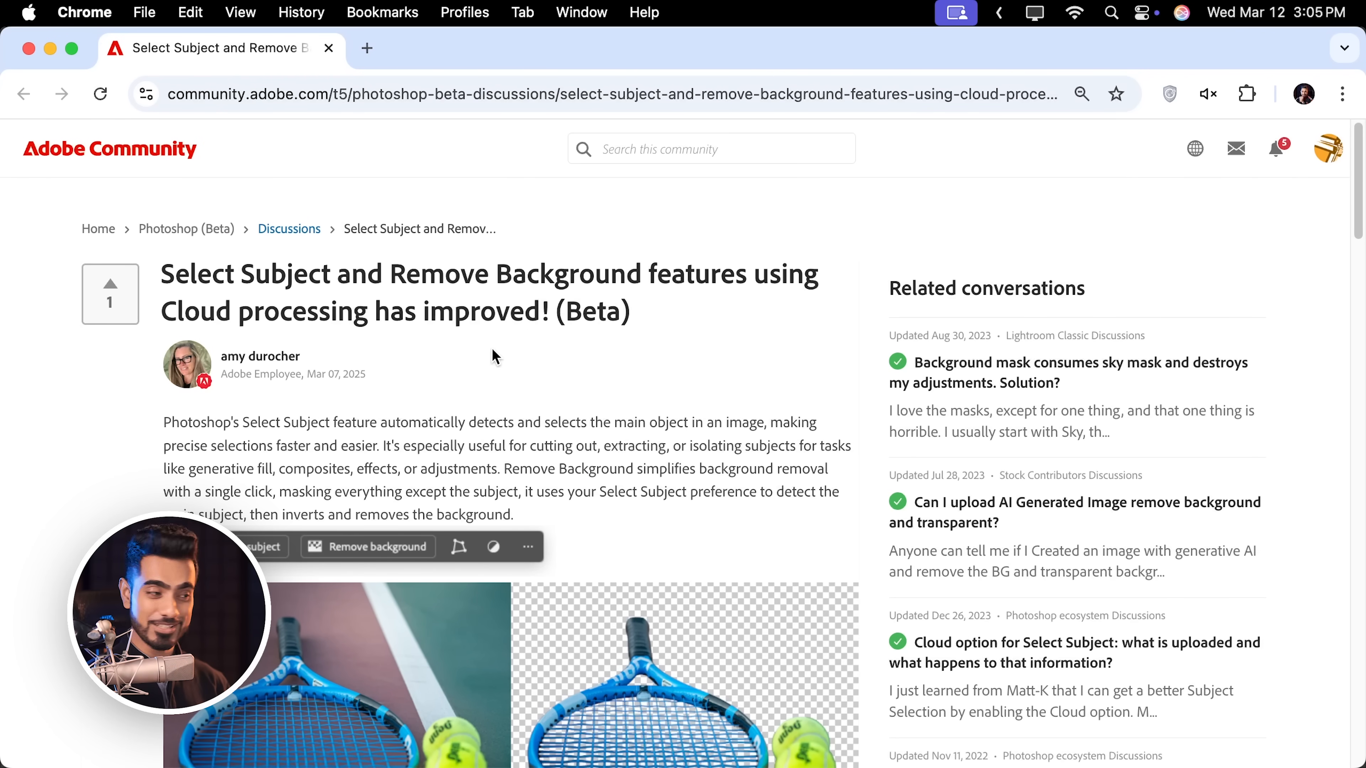
Scroll the Adobe Community article down to the racket comparison images.
scroll(down, 3)
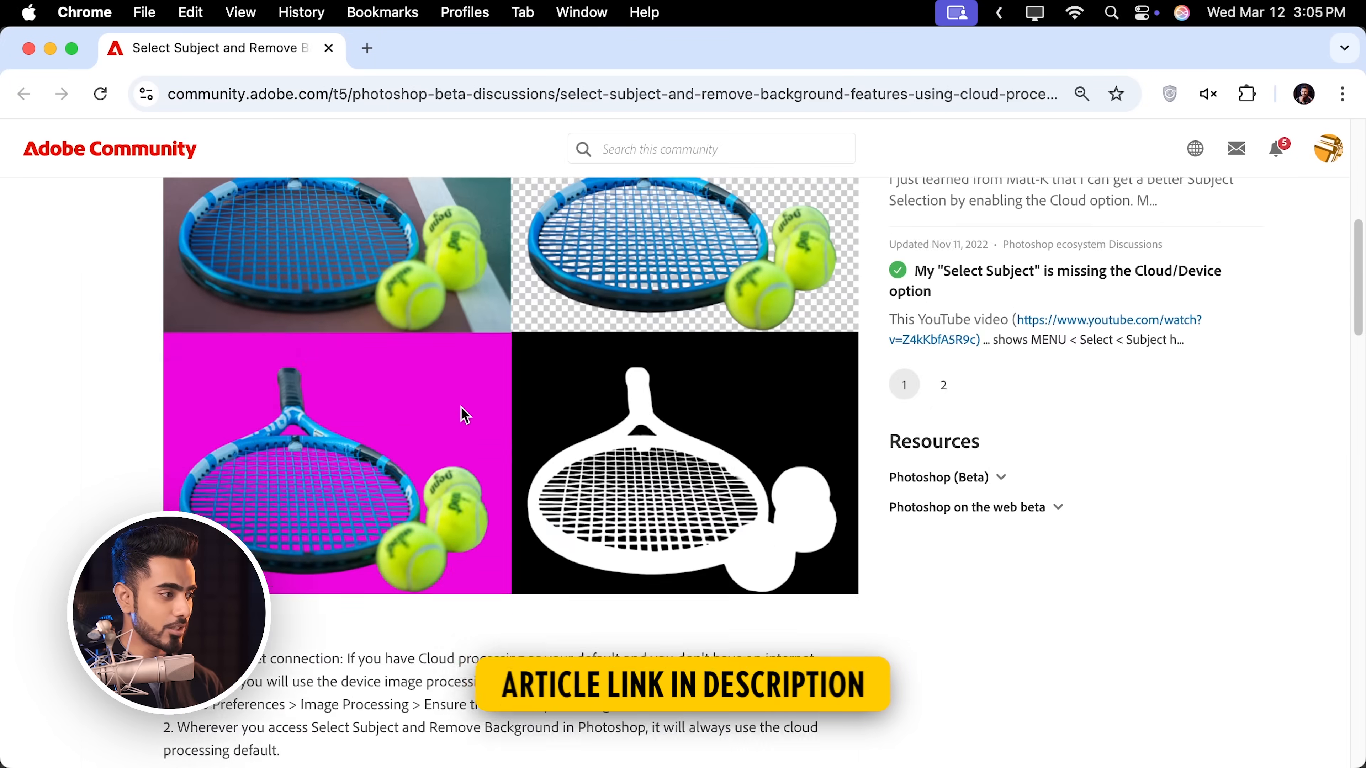
scroll(down, 3)
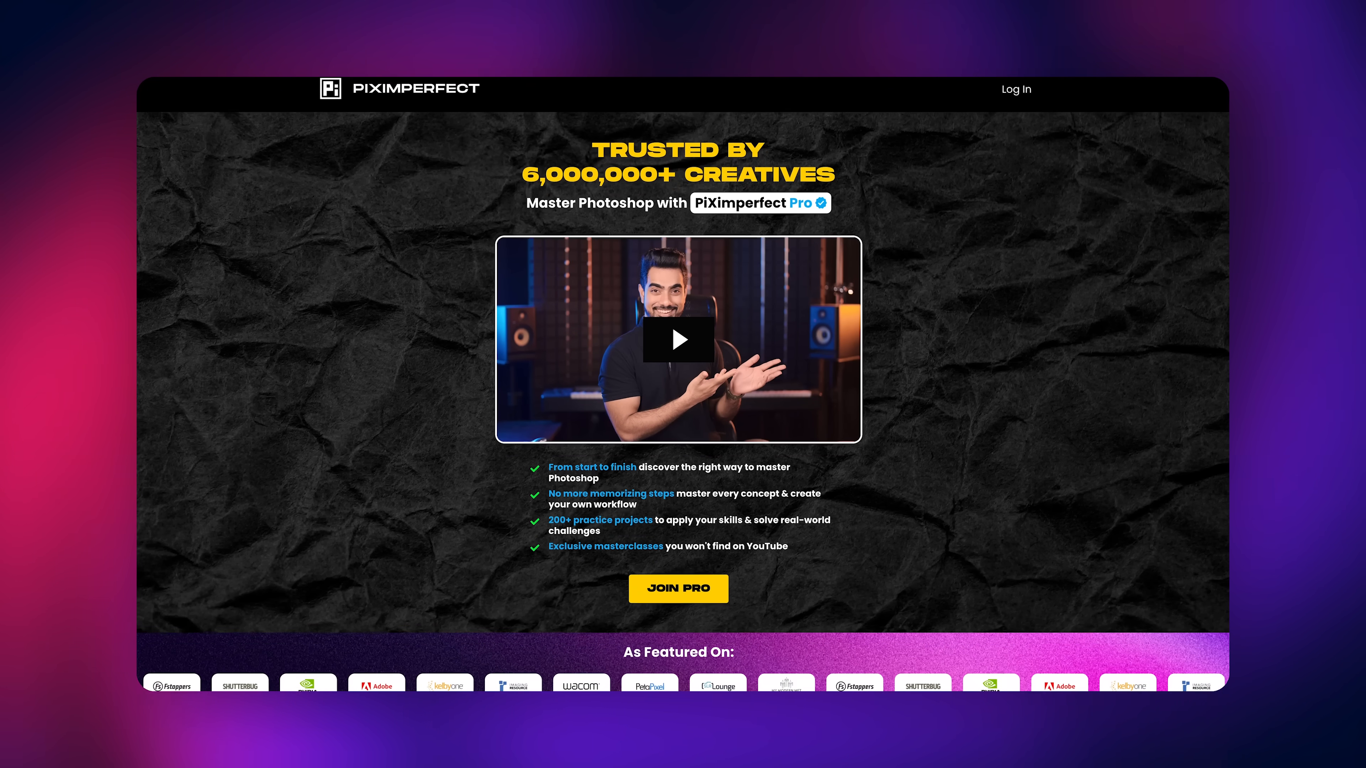
Scroll past the promo, then list the device-or-cloud Select Subject choices back in Photoshop.
scroll(down, 3)
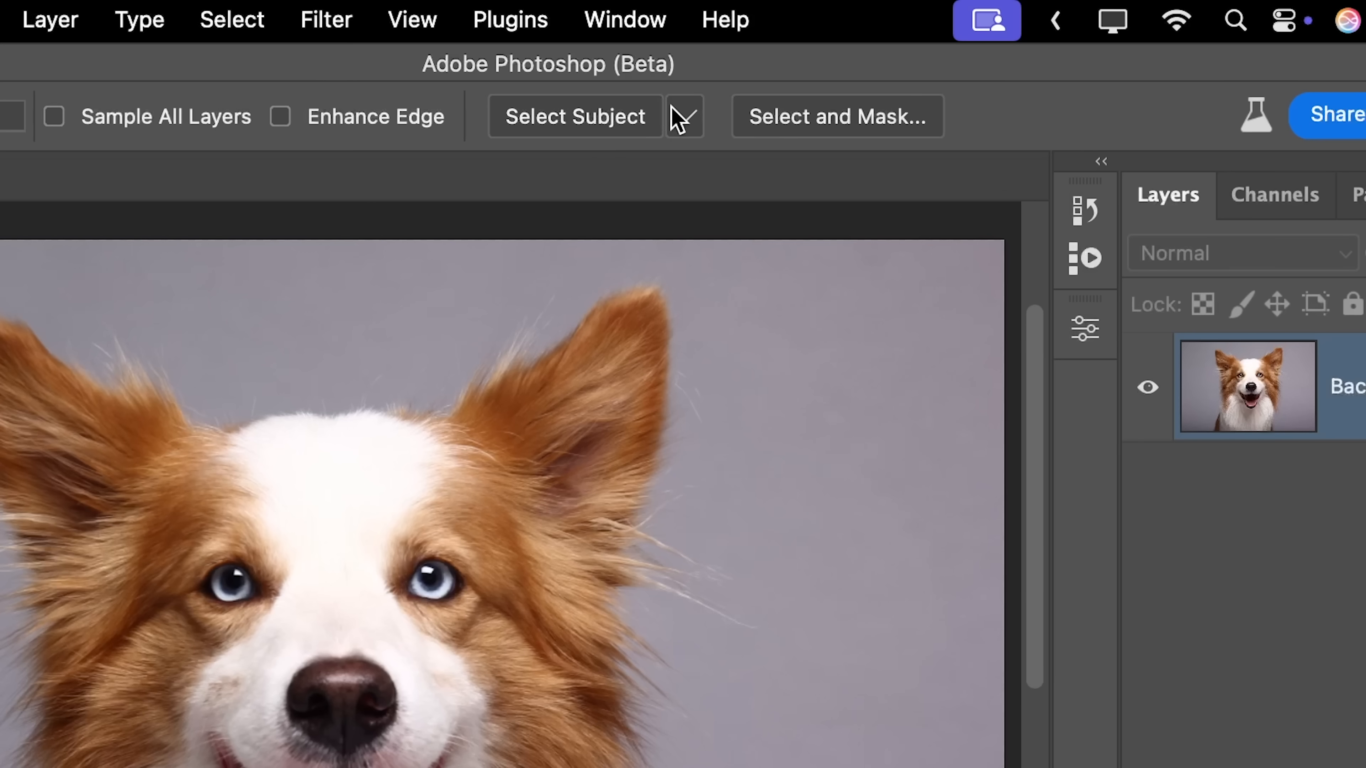
click(684, 116)
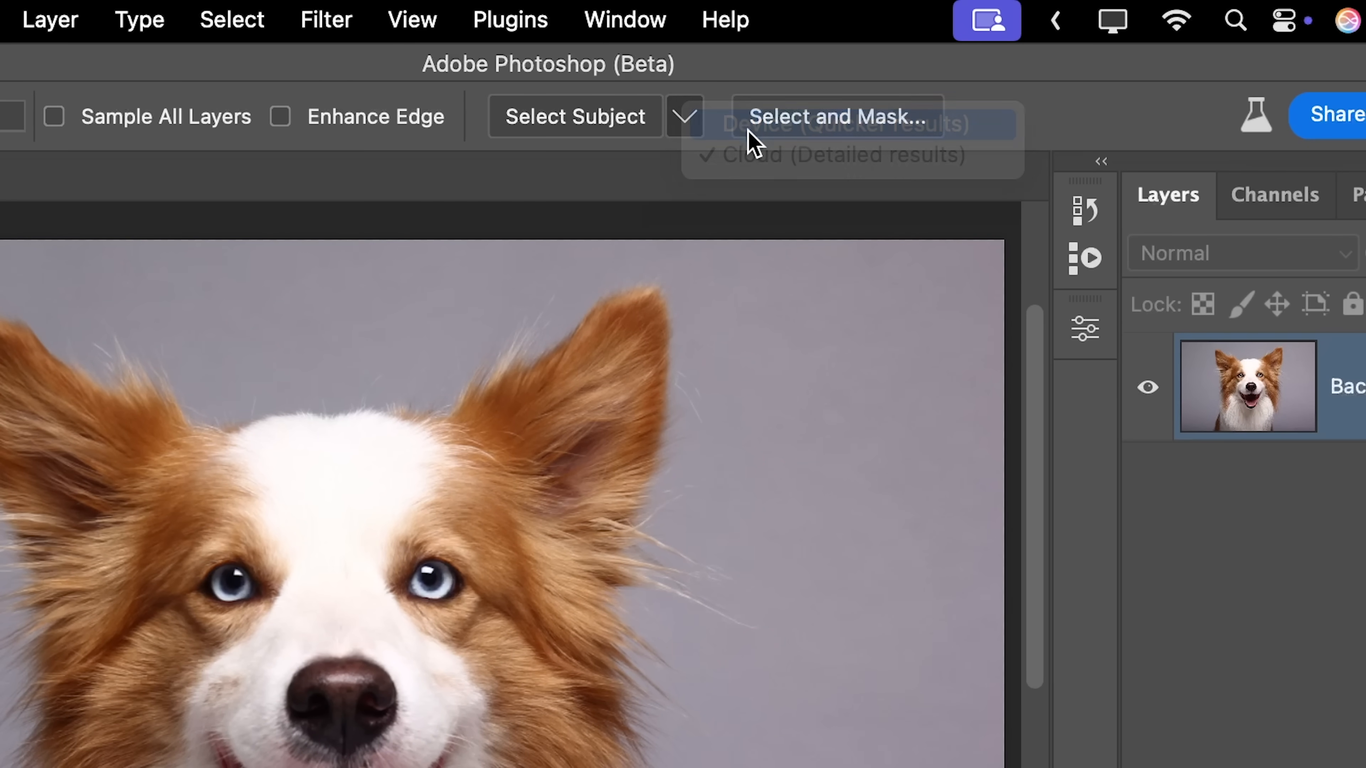